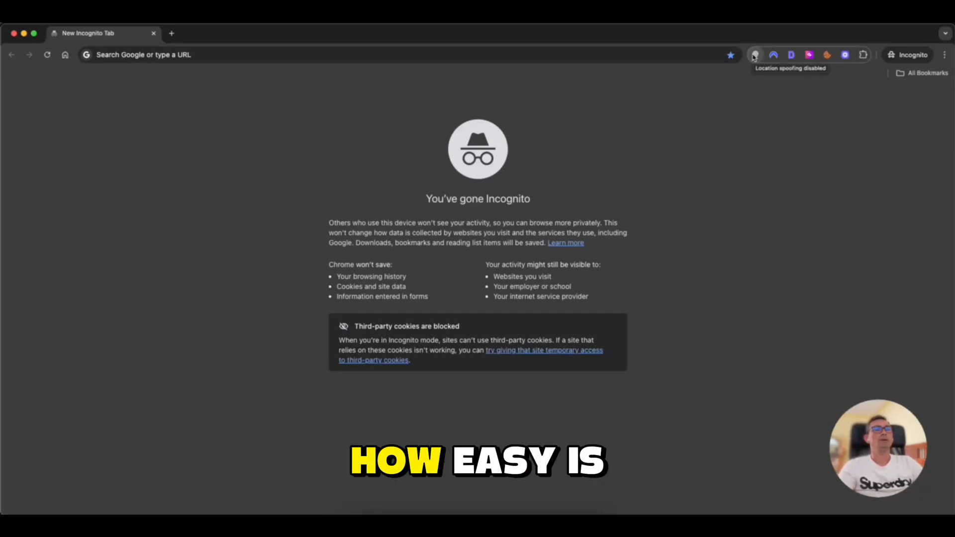
Check the stored New York coordinates in GTrack with spoofing off, then go to google.com
{"action": "left_click", "coordinate": [754, 55]}
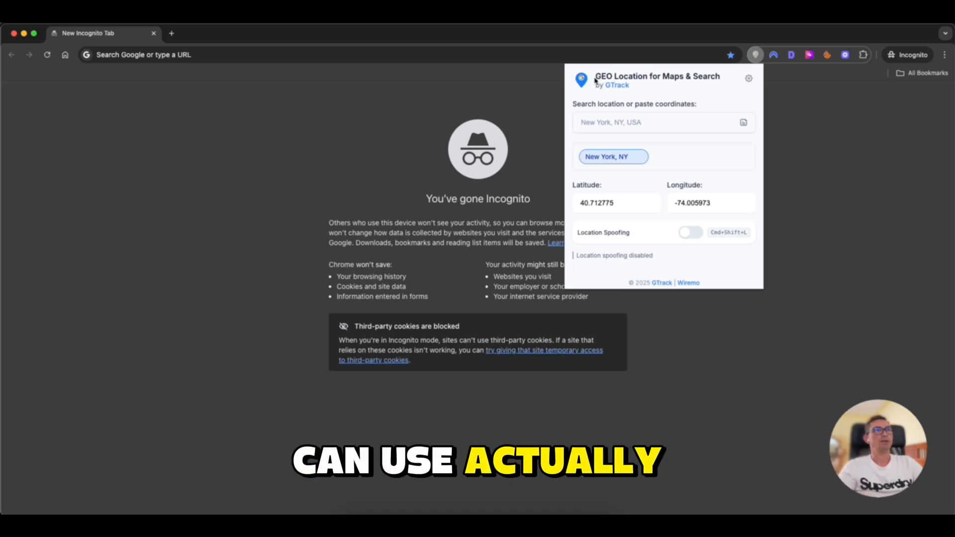
{"action": "type", "text": "google.com"}
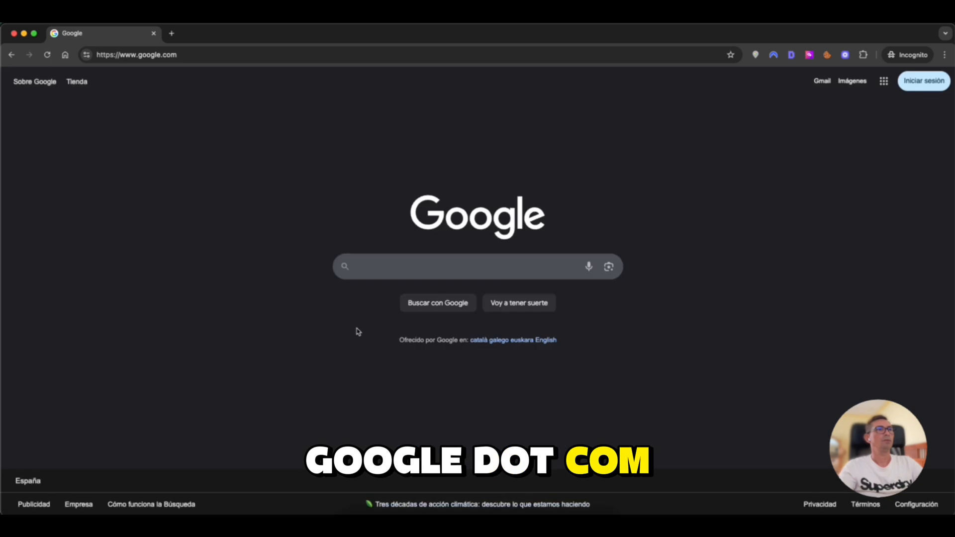
Search Google for 'where I am', which reports Costa Adeje, Tenerife
{"action": "left_click", "coordinate": [463, 266]}
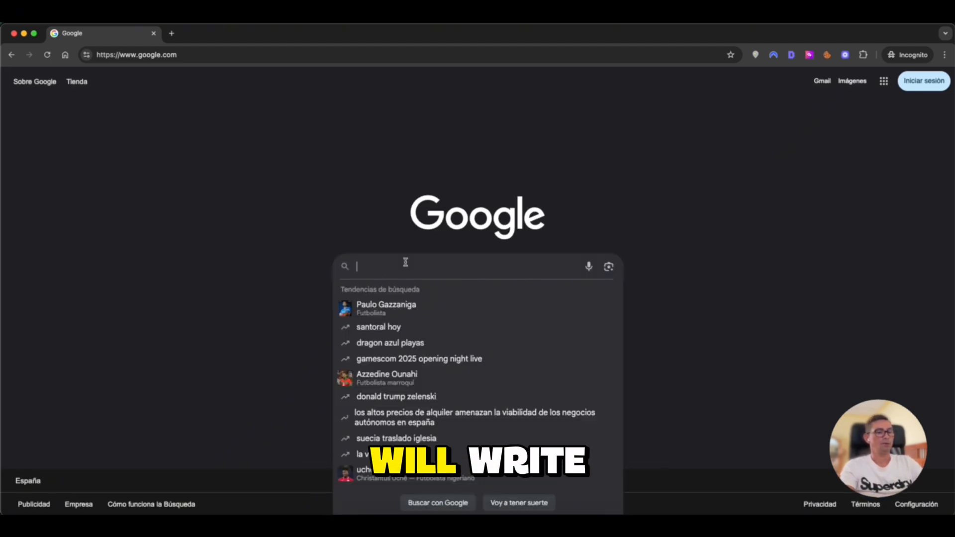
{"action": "type", "text": "where I am"}
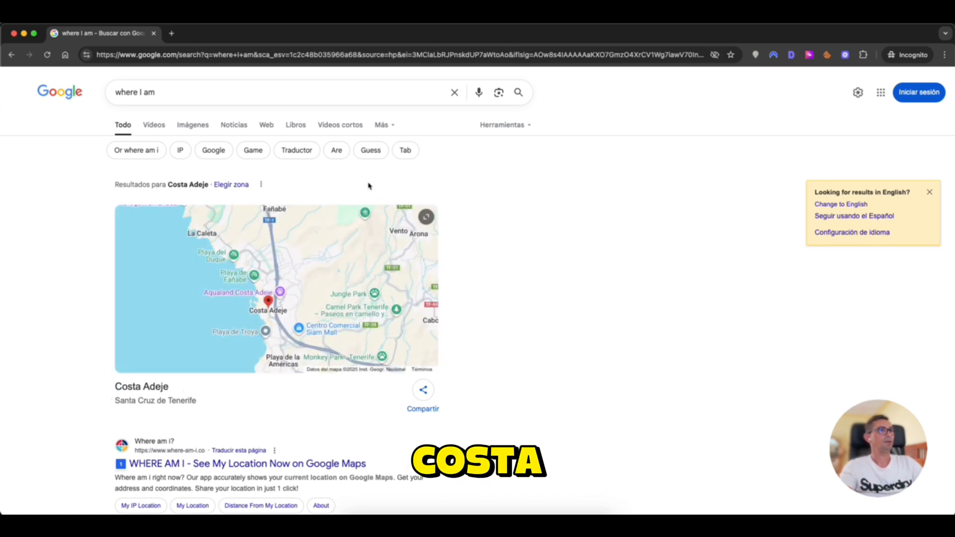
{"action": "left_click", "coordinate": [755, 55]}
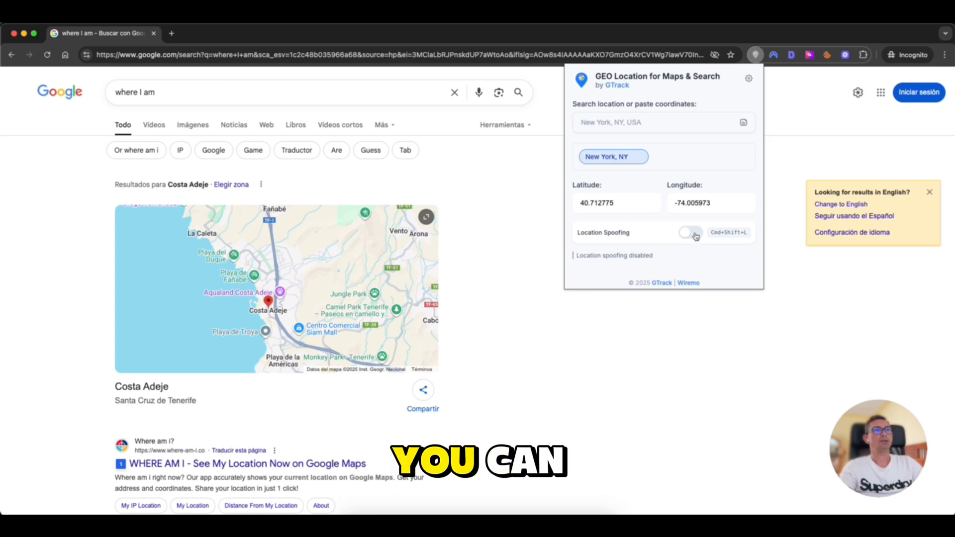
Enable Location Spoofing and confirm the results footer now reports New York, NY 10007
{"action": "left_click", "coordinate": [691, 232]}
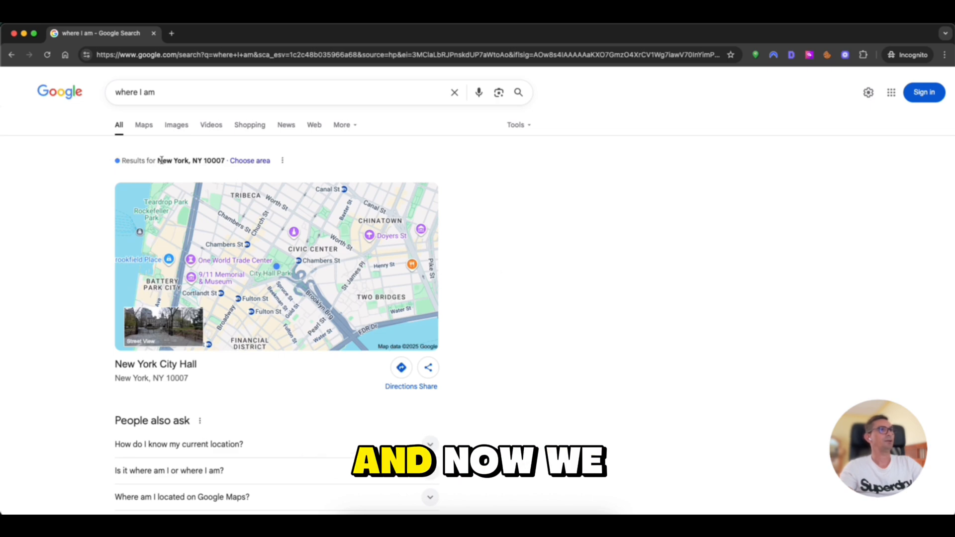
{"action": "scroll", "scroll_direction": "down", "scroll_amount": 3}
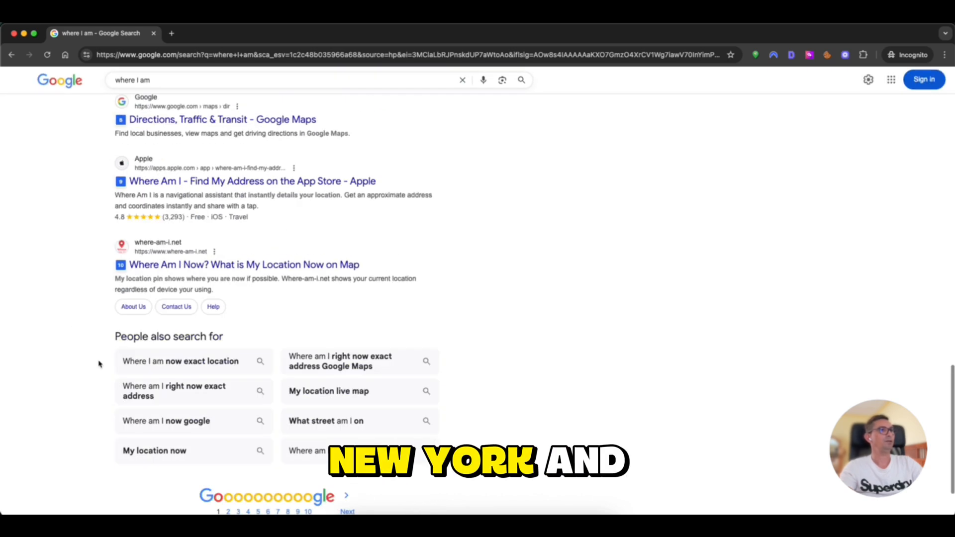
{"action": "scroll", "scroll_direction": "down", "scroll_amount": 3}
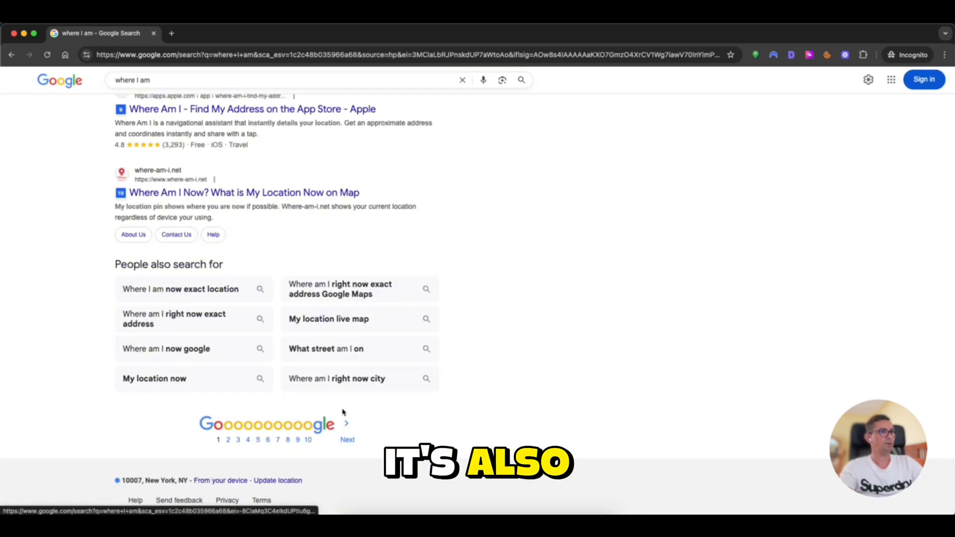
{"action": "left_click", "coordinate": [755, 55]}
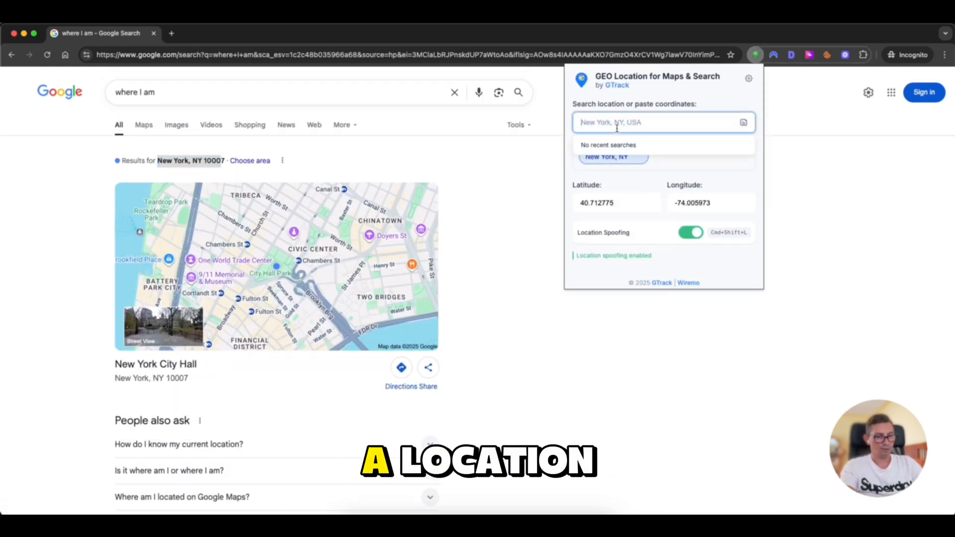
Spoof the location to London, UK and save it as a quick-pick location
{"action": "type", "text": "Lo"}
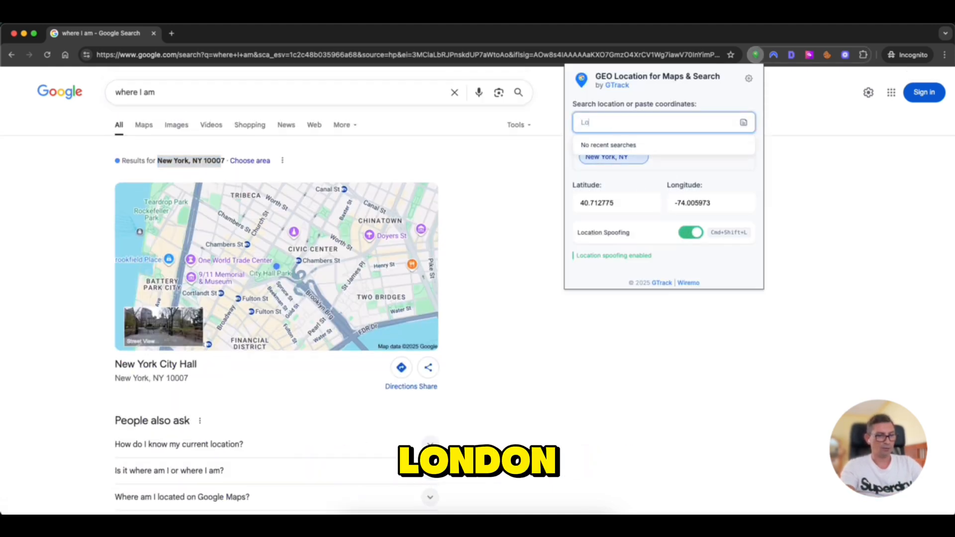
{"action": "type", "text": "London, UK"}
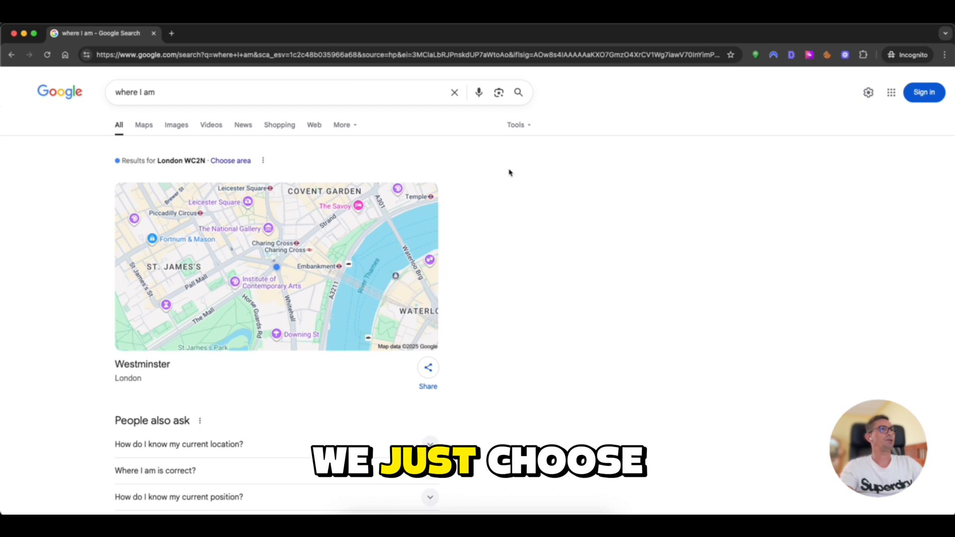
{"action": "scroll", "scroll_direction": "down", "scroll_amount": 3}
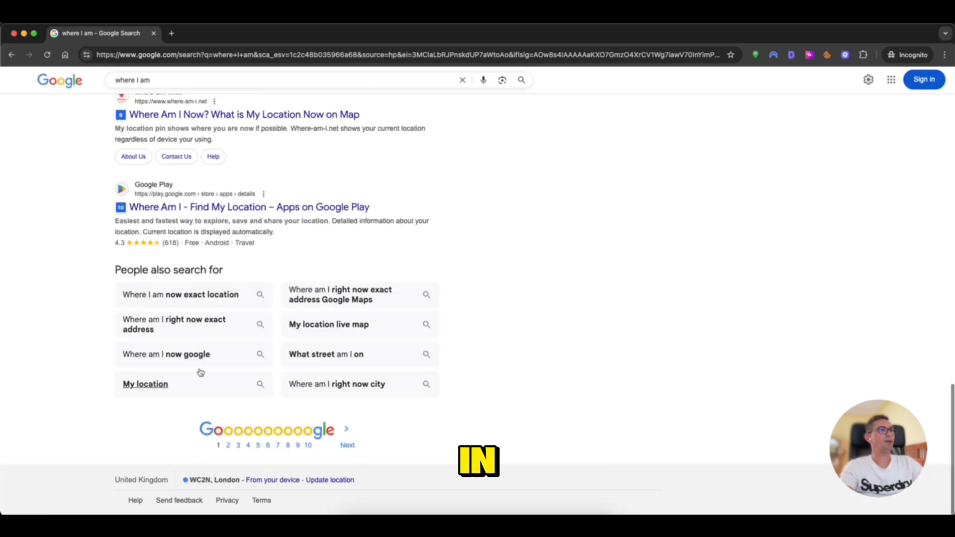
{"action": "left_click", "coordinate": [756, 55]}
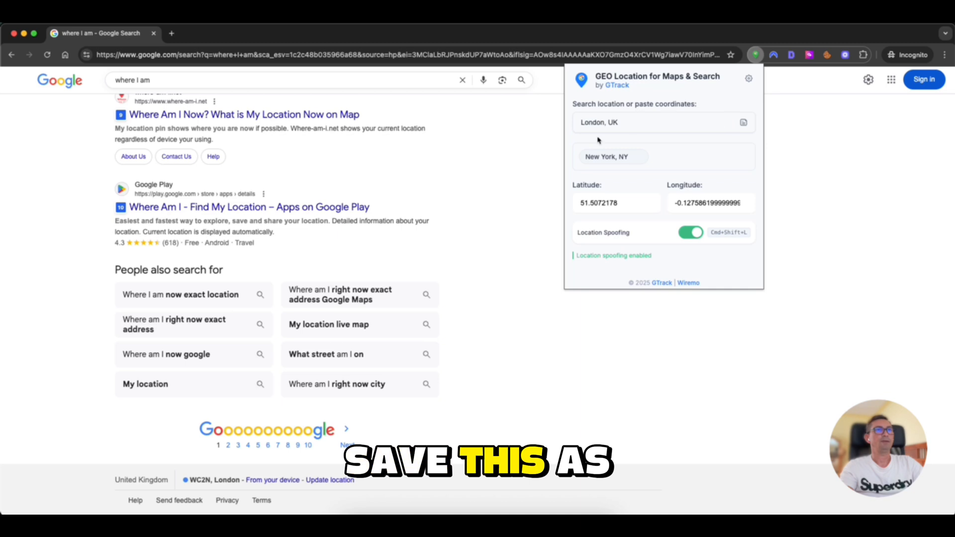
{"action": "left_click", "coordinate": [742, 122]}
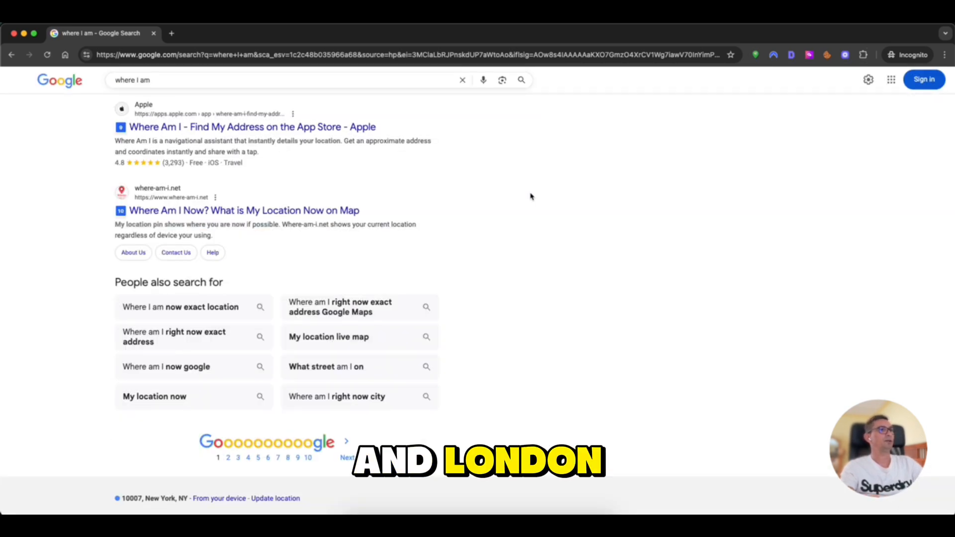
Switch between the saved New York, NY and London, UK chips, ending on London WC2N
{"action": "left_click", "coordinate": [755, 55]}
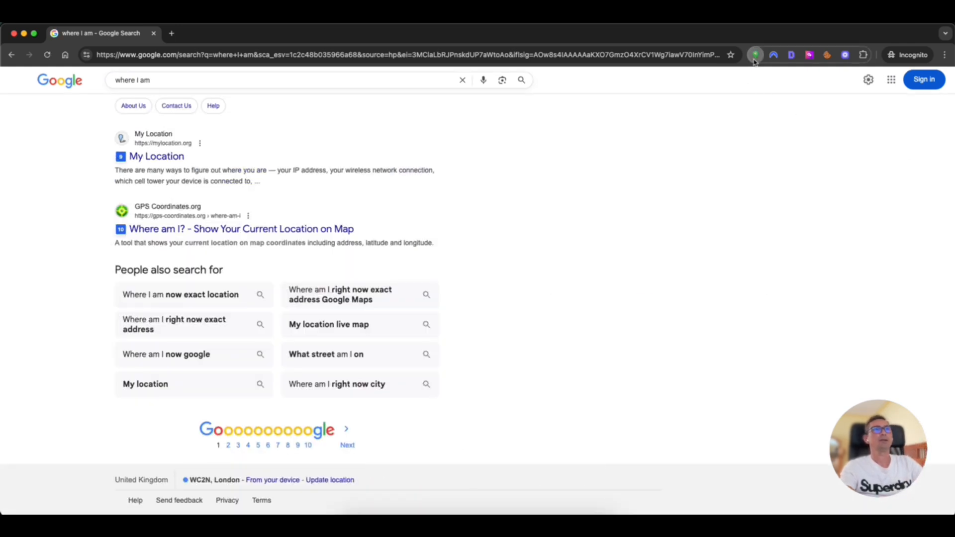
{"action": "left_click", "coordinate": [755, 55]}
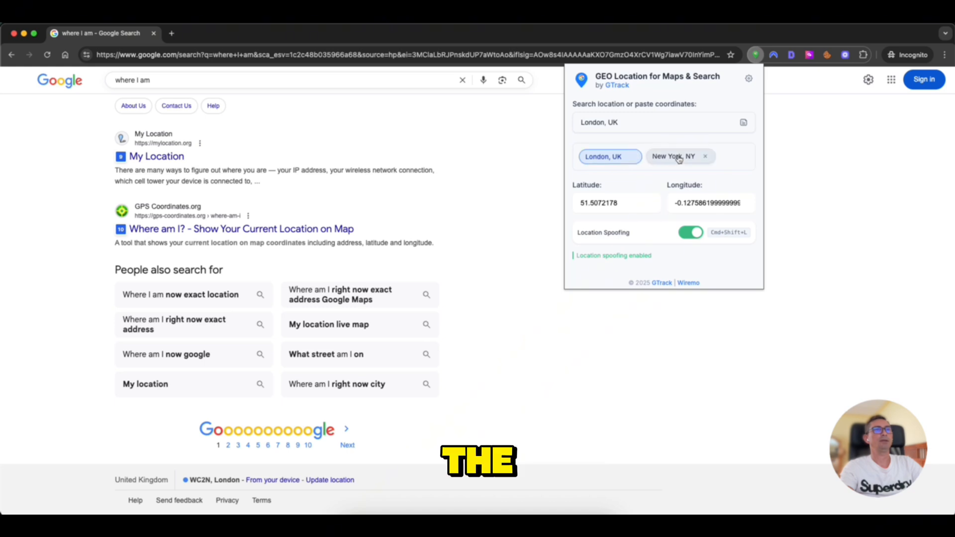
{"action": "left_click", "coordinate": [673, 156]}
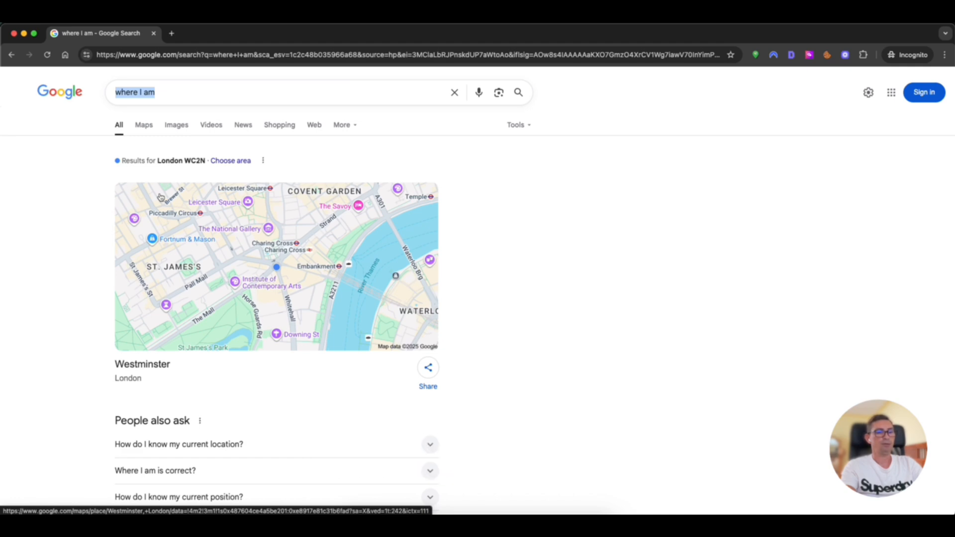
Search 'map rank tracking' and scroll the numbered results with Wiremo outlined in green
{"action": "type", "text": "map rank tracking"}
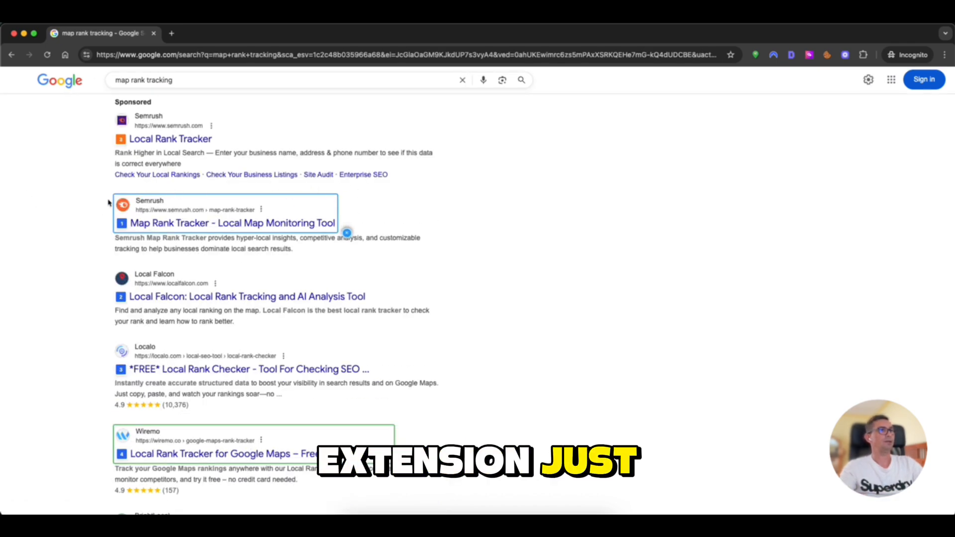
{"action": "scroll", "scroll_direction": "down", "scroll_amount": 3}
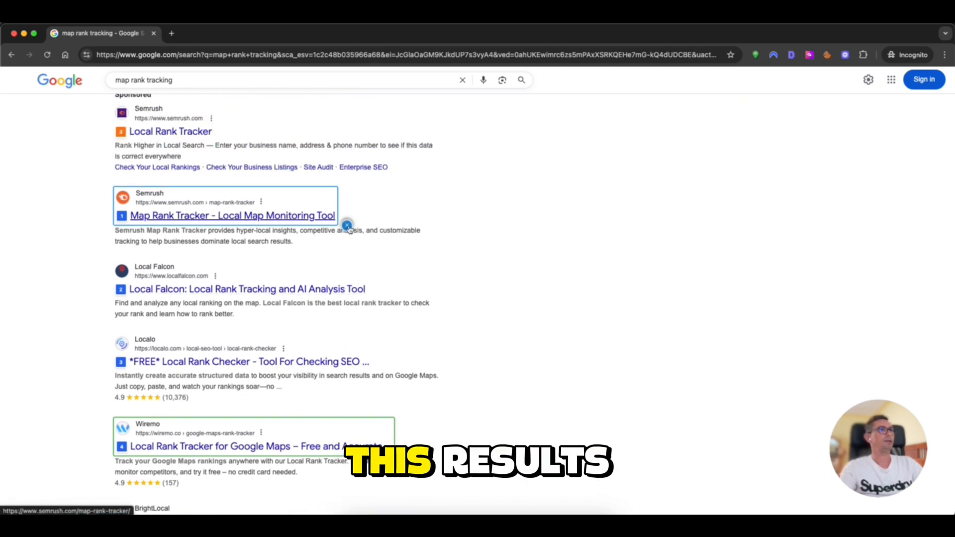
{"action": "scroll", "scroll_direction": "down", "scroll_amount": 3}
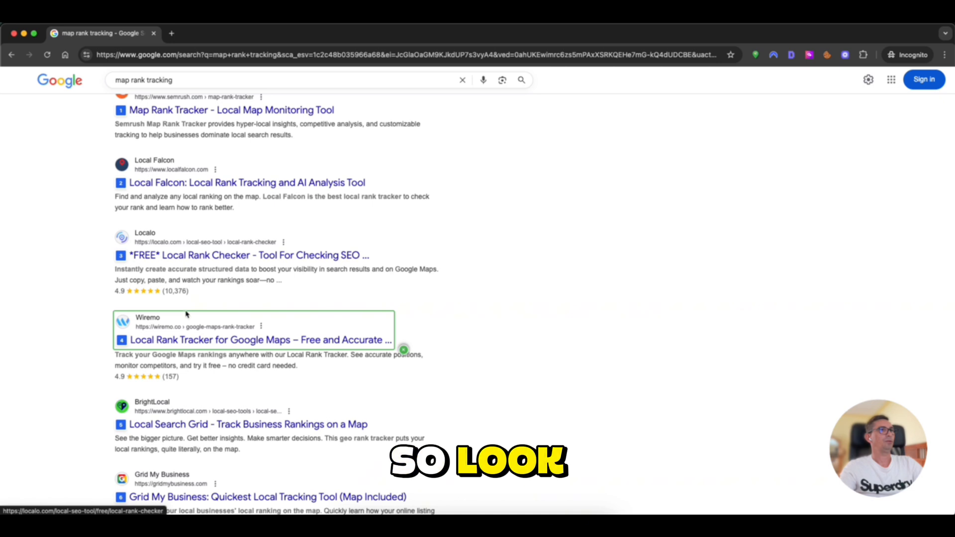
{"action": "scroll", "scroll_direction": "down", "scroll_amount": 3}
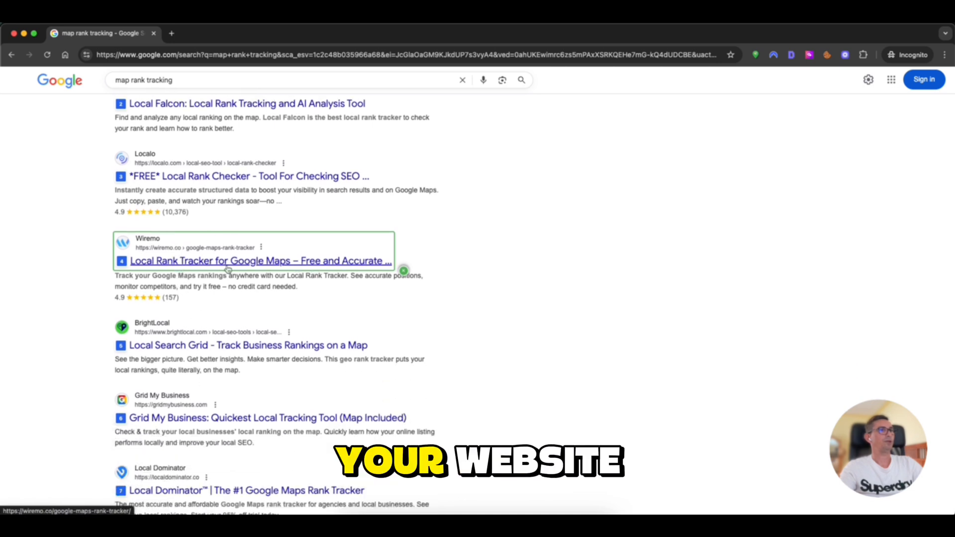
{"action": "scroll", "scroll_direction": "down", "scroll_amount": 3}
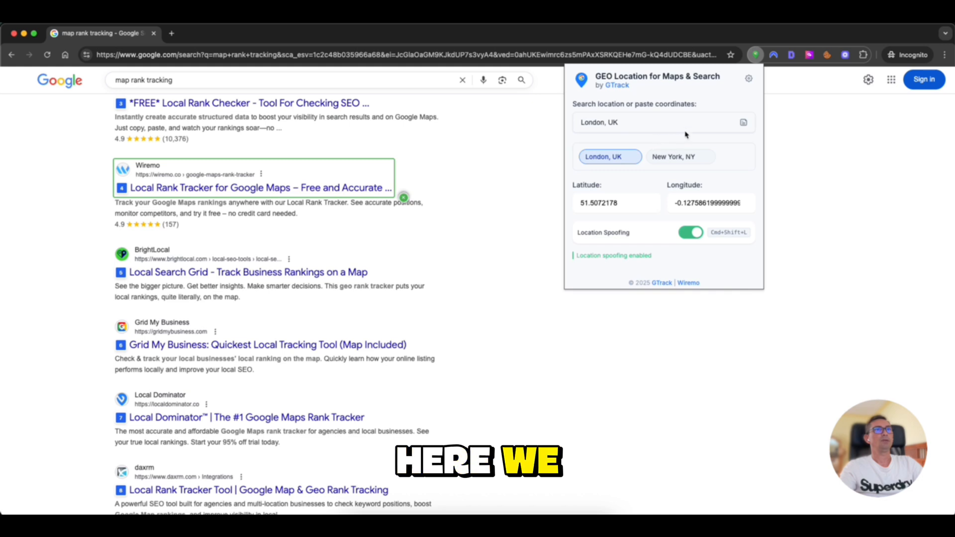
Enable Maps Result Numbering in the GTrack options, with wiremo.co as a highlighted site
{"action": "left_click", "coordinate": [749, 78]}
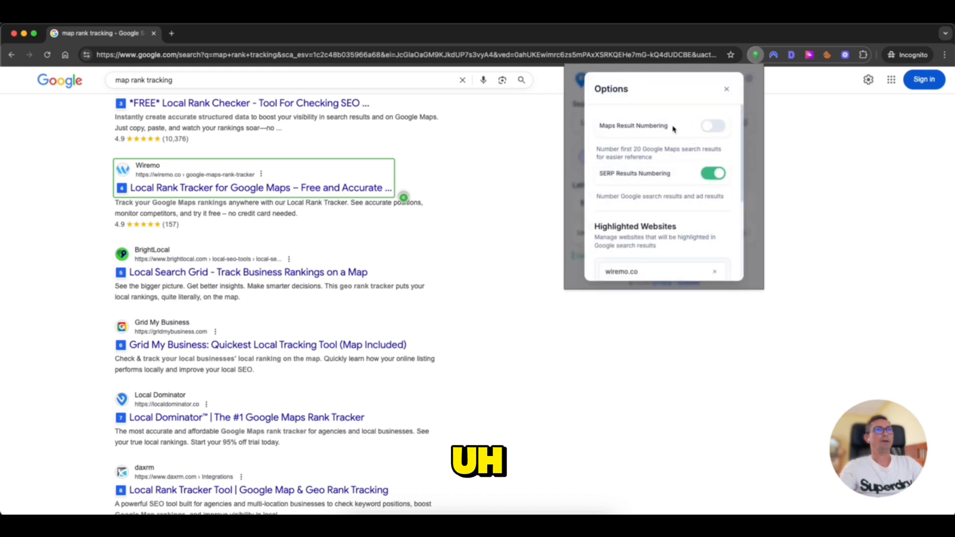
{"action": "left_click", "coordinate": [713, 125]}
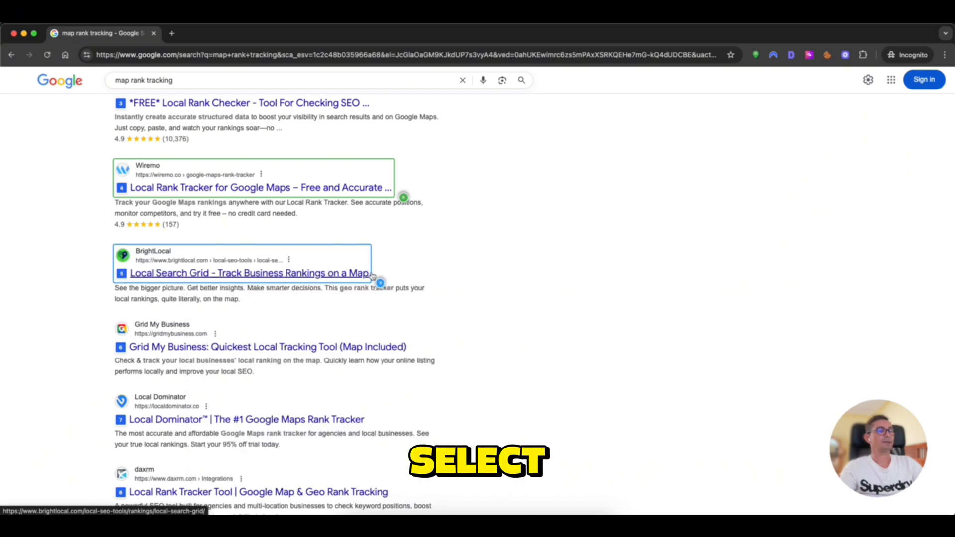
{"action": "right_click", "coordinate": [250, 273]}
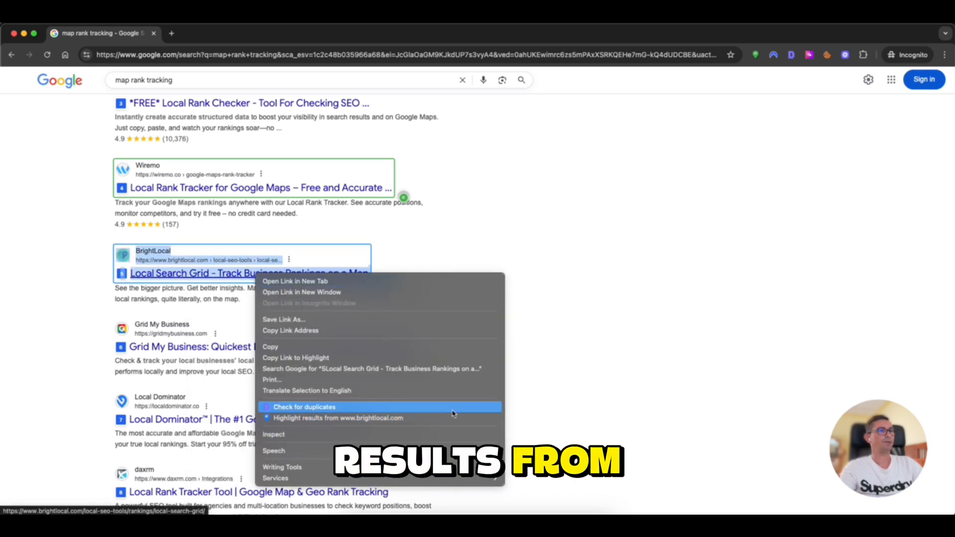
{"action": "left_click", "coordinate": [564, 272]}
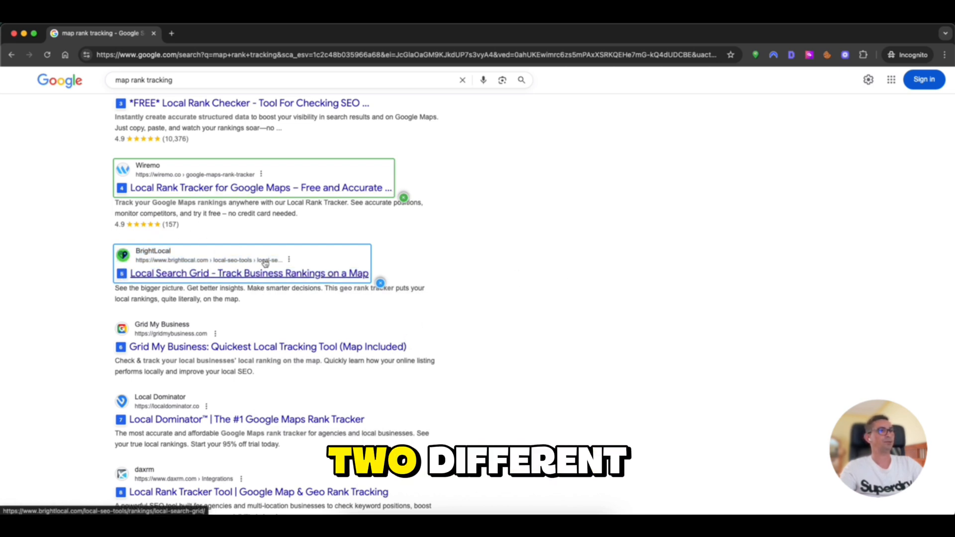
{"action": "scroll", "scroll_direction": "down", "scroll_amount": 3}
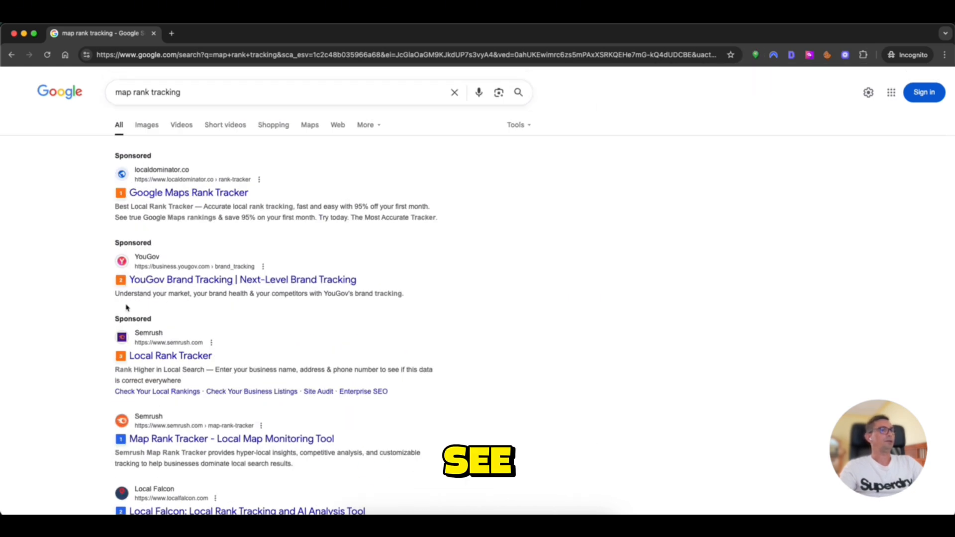
{"action": "scroll", "scroll_direction": "down", "scroll_amount": 3}
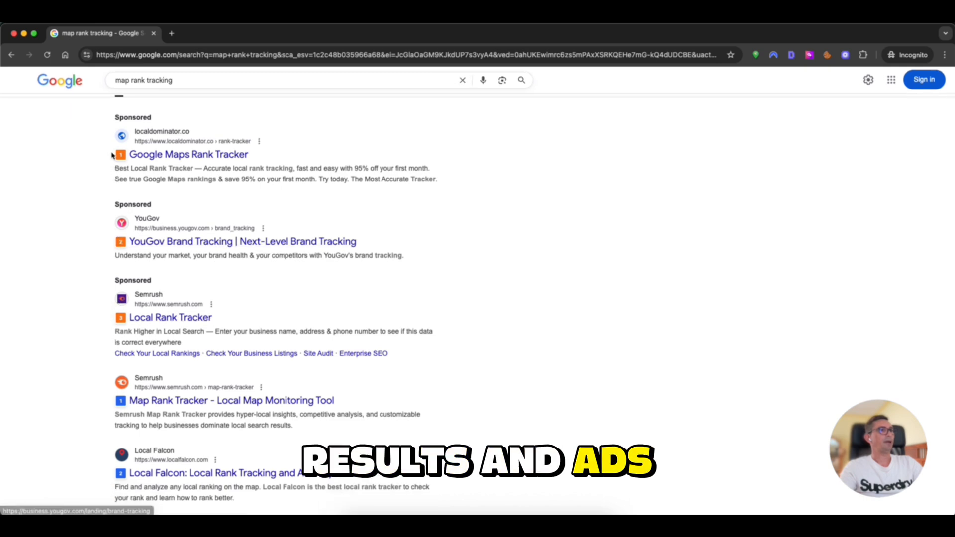
{"action": "scroll", "scroll_direction": "down", "scroll_amount": 3}
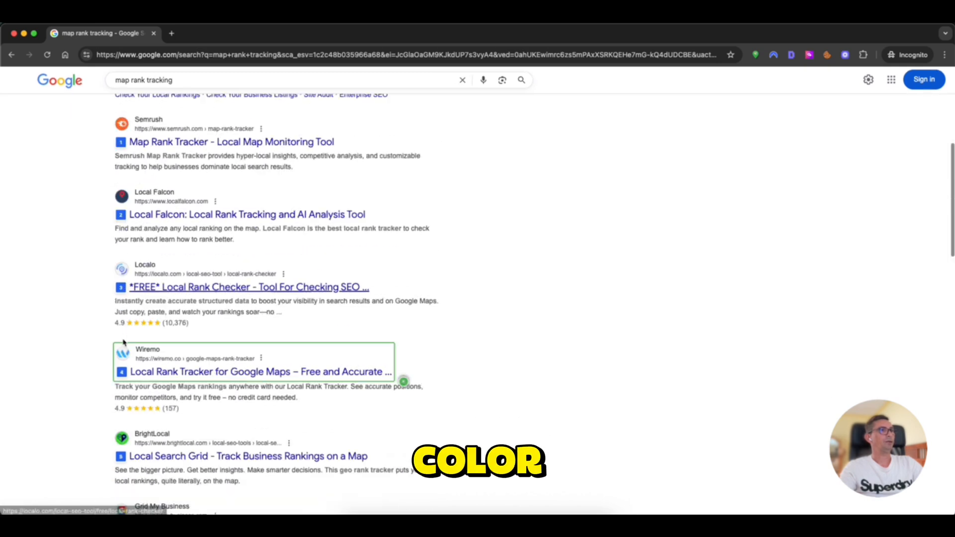
{"action": "scroll", "scroll_direction": "down", "scroll_amount": 3}
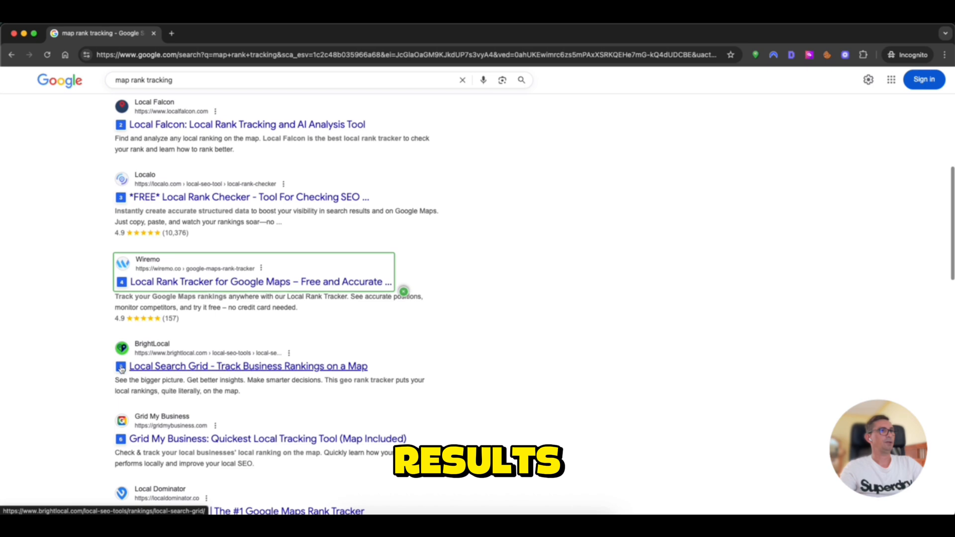
{"action": "scroll", "scroll_direction": "down", "scroll_amount": 3}
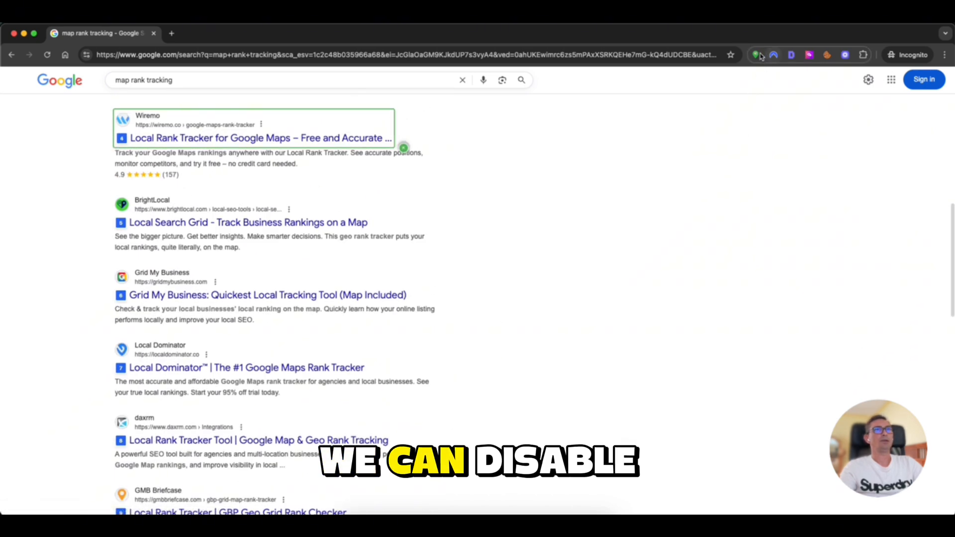
{"action": "left_click", "coordinate": [757, 54]}
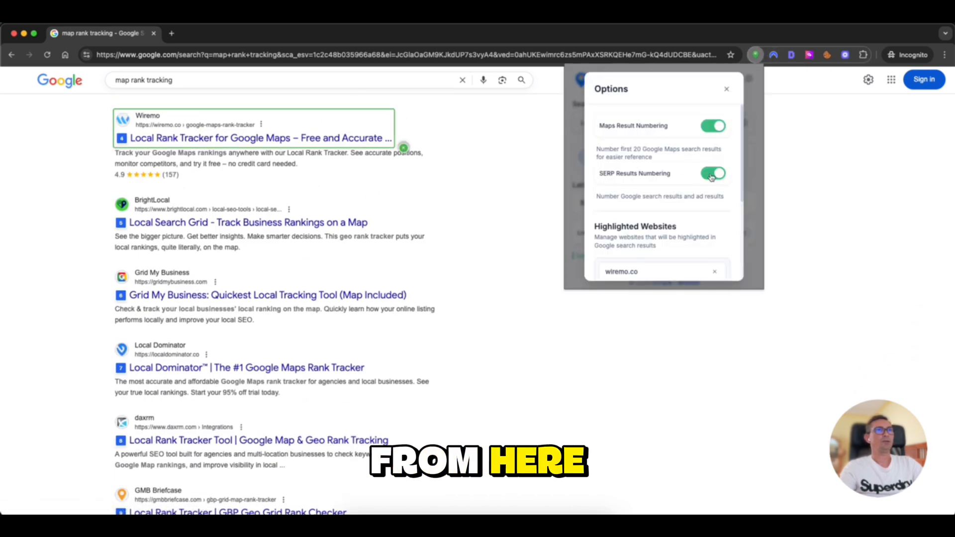
{"action": "left_click", "coordinate": [713, 173]}
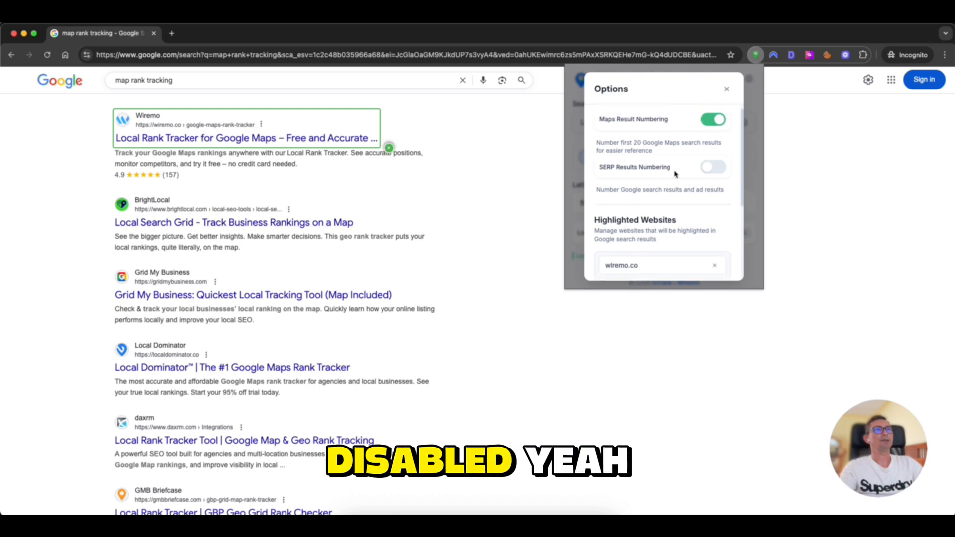
{"action": "left_click", "coordinate": [713, 167]}
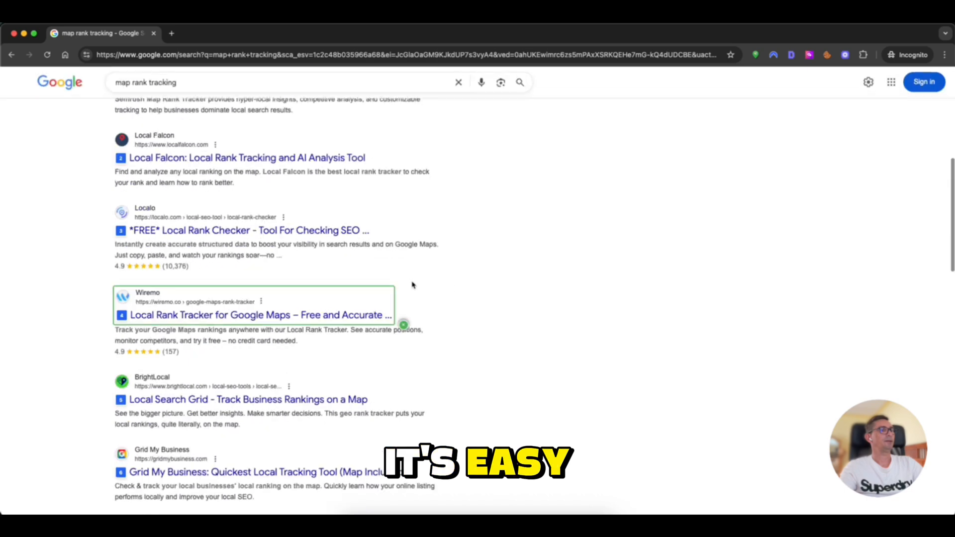
{"action": "scroll", "scroll_direction": "down", "scroll_amount": 3}
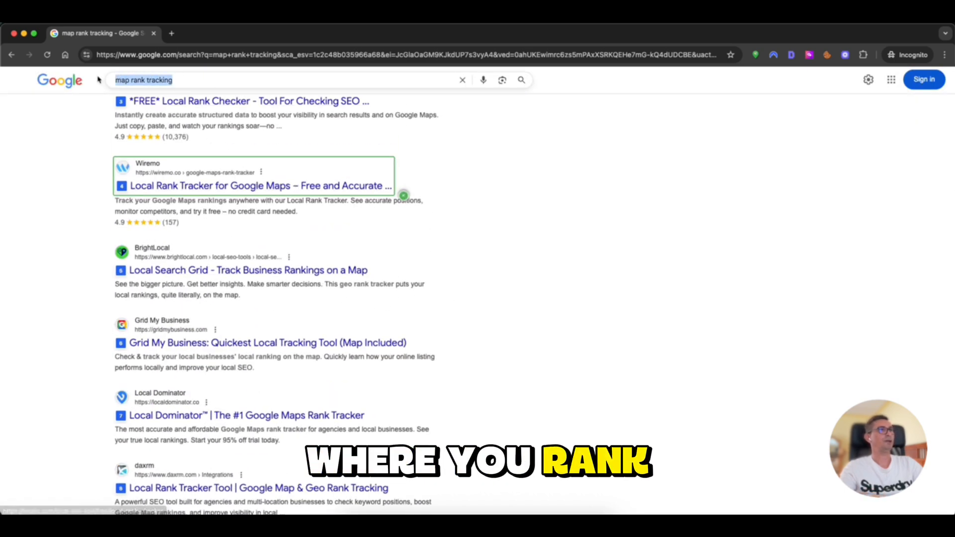
Search 'local rank tracking' and confirm the footer shows New York, NY 10007
{"action": "type", "text": "local"}
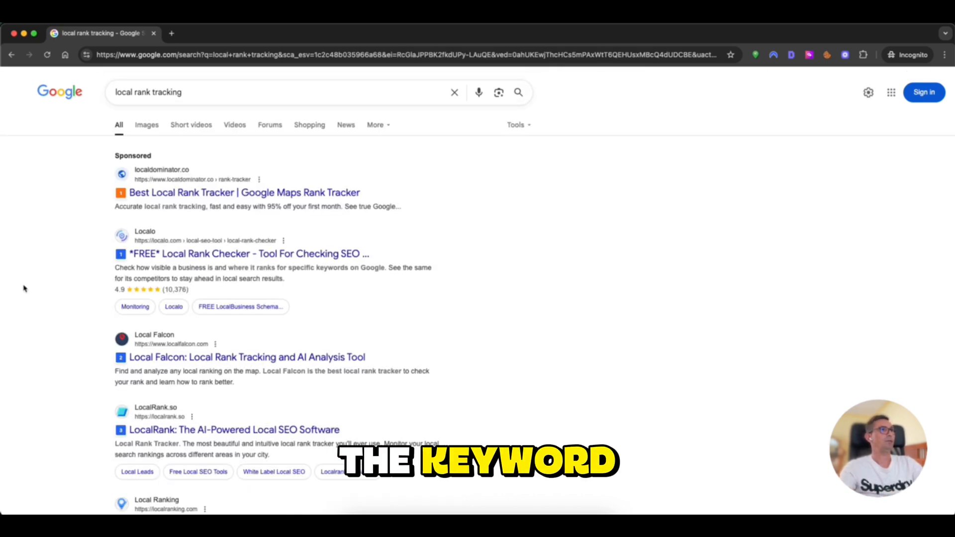
{"action": "scroll", "scroll_direction": "down", "scroll_amount": 3}
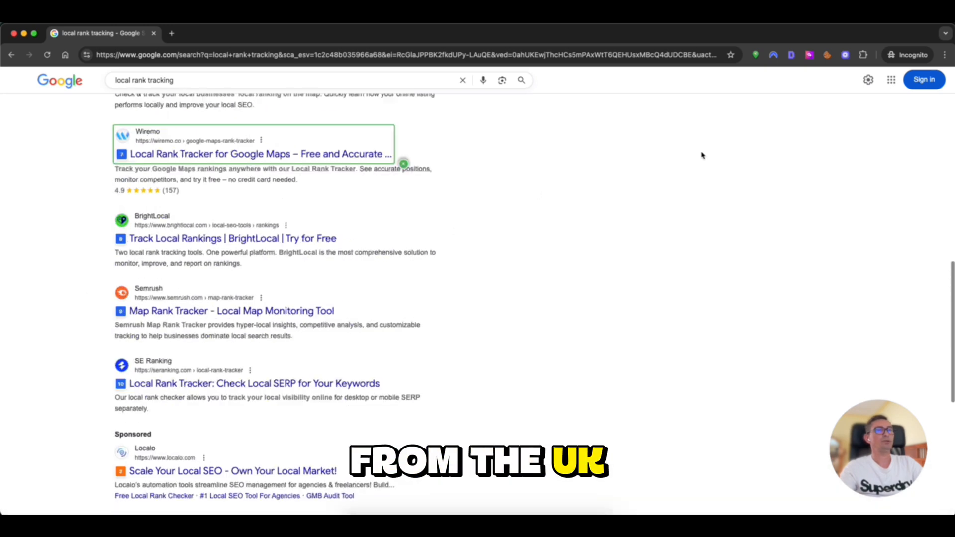
{"action": "scroll", "scroll_direction": "up", "scroll_amount": 3}
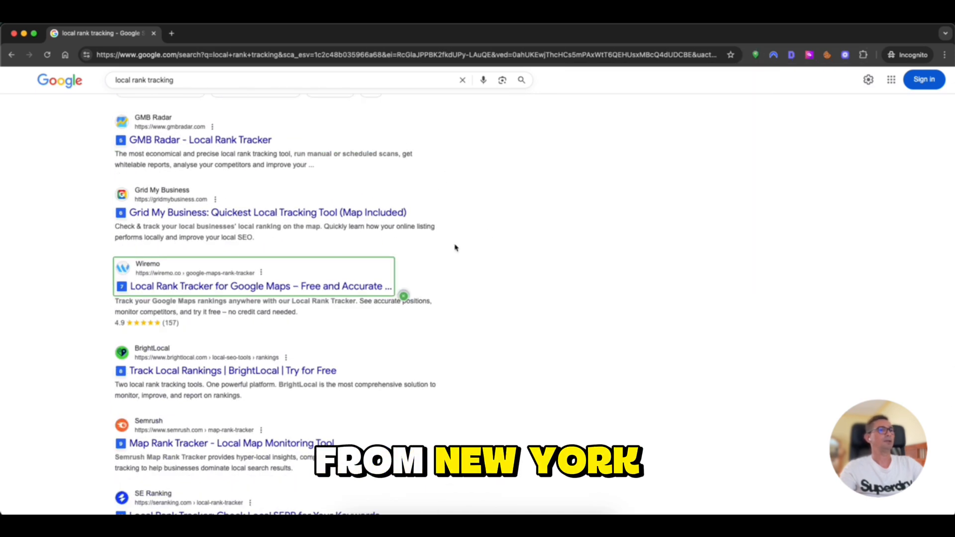
{"action": "scroll", "scroll_direction": "down", "scroll_amount": 3}
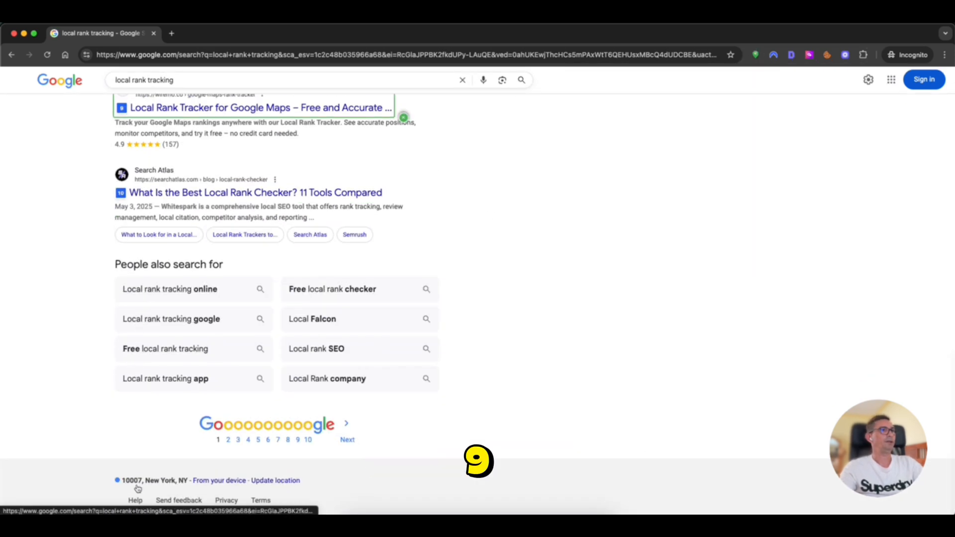
Search for Houston, TX in GTrack and save it as a location
{"action": "left_click", "coordinate": [755, 55]}
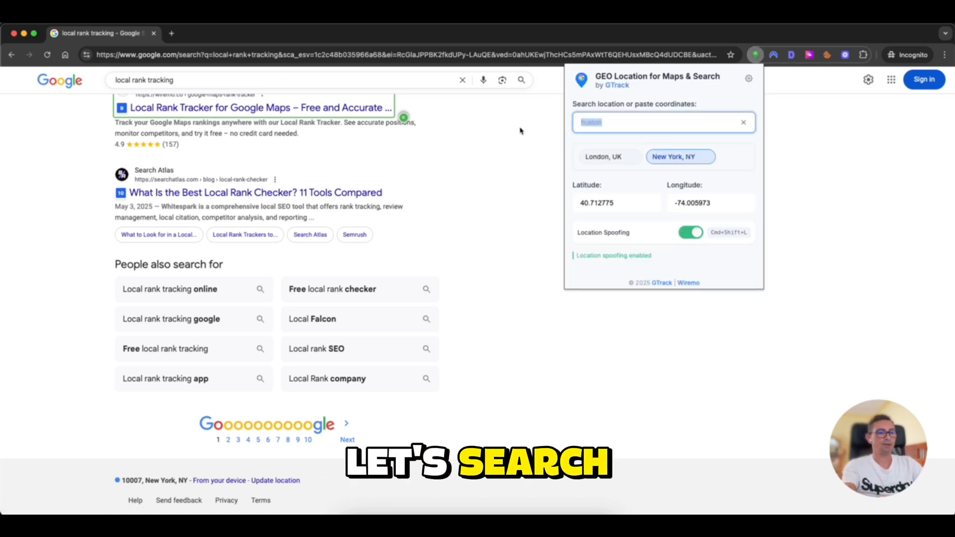
{"action": "type", "text": "Hus"}
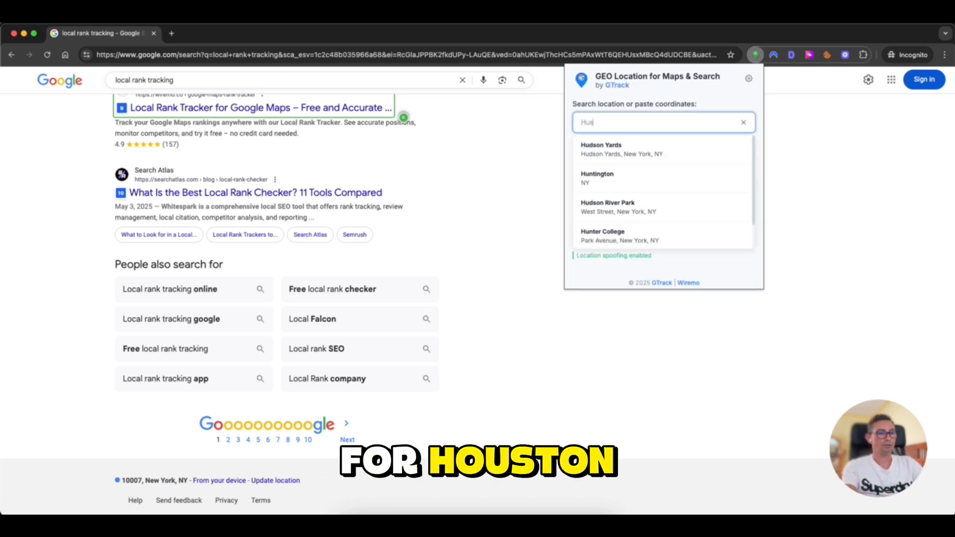
{"action": "type", "text": "Huston, TX"}
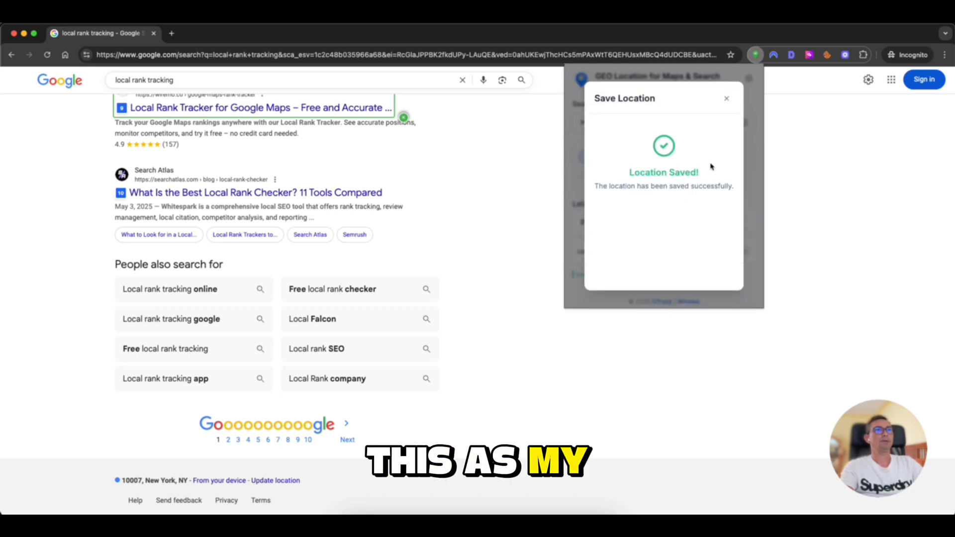
{"action": "left_click", "coordinate": [725, 98]}
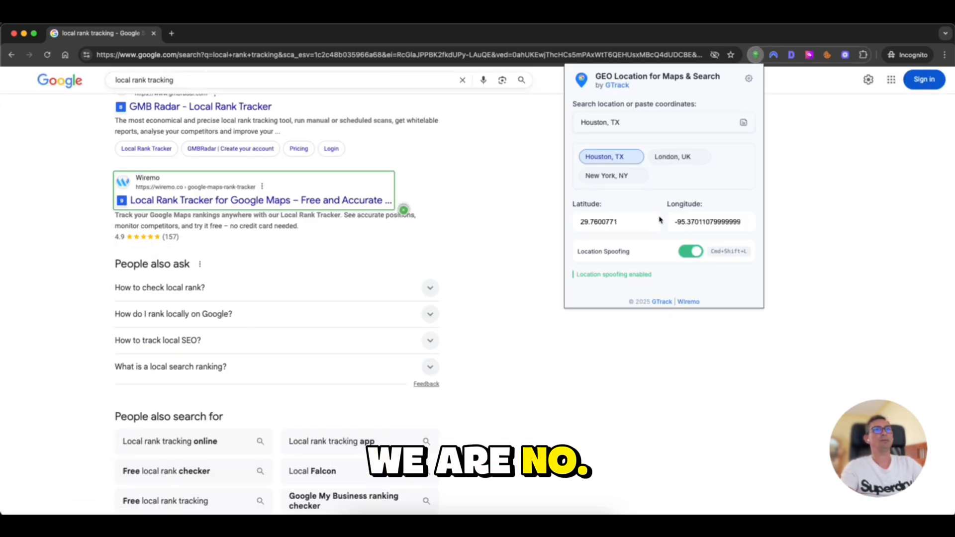
Spoof the location to Dublin, Ireland and confirm results come from Dublin 1
{"action": "left_click", "coordinate": [661, 122]}
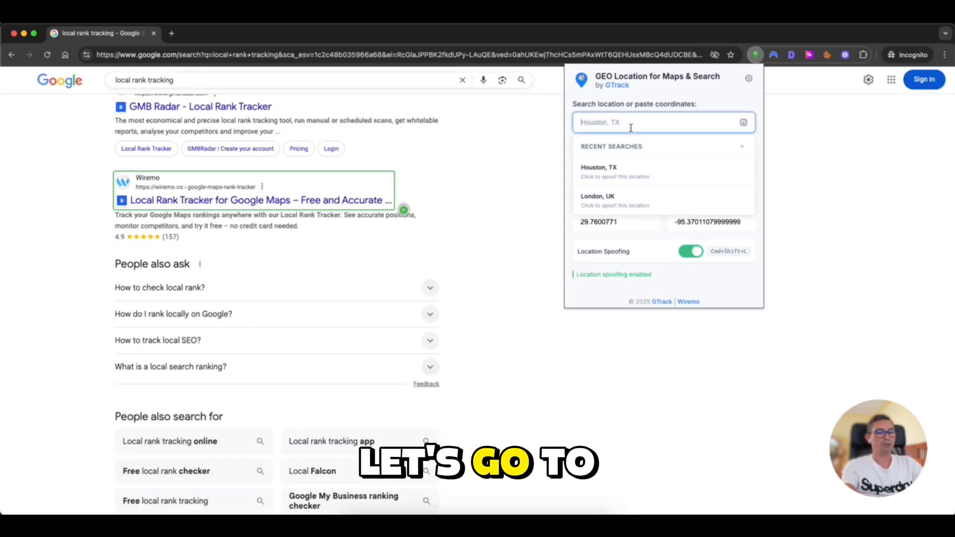
{"action": "type", "text": "Dublin"}
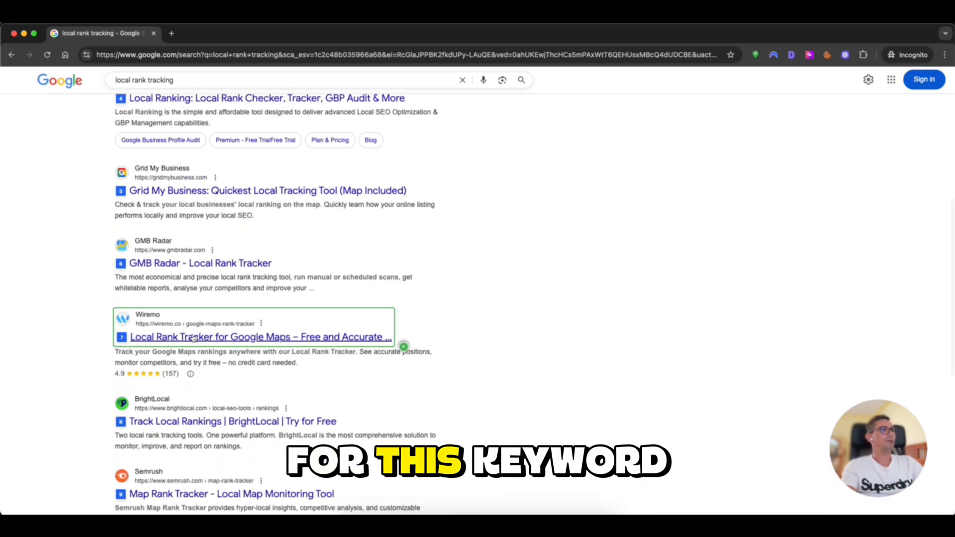
{"action": "left_click", "coordinate": [755, 54]}
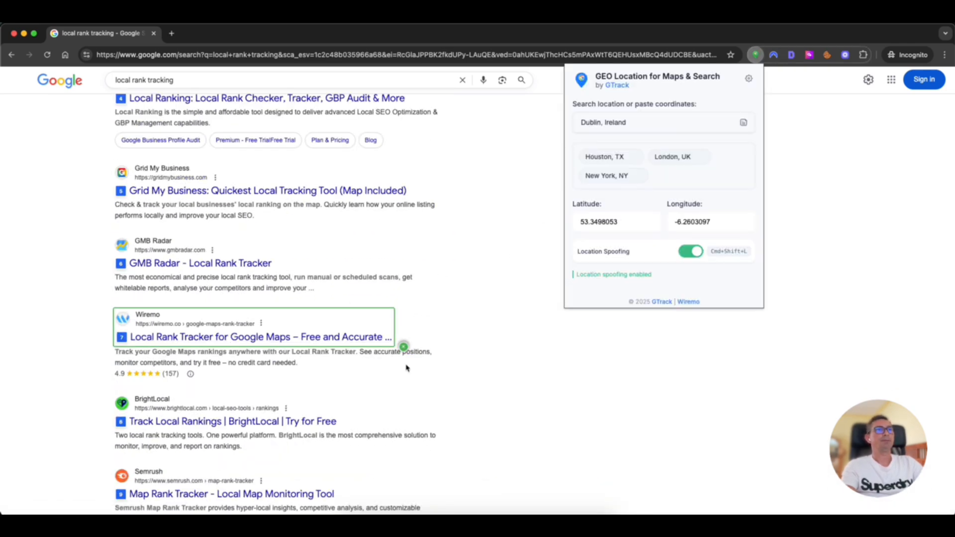
{"action": "scroll", "scroll_direction": "down", "scroll_amount": 3}
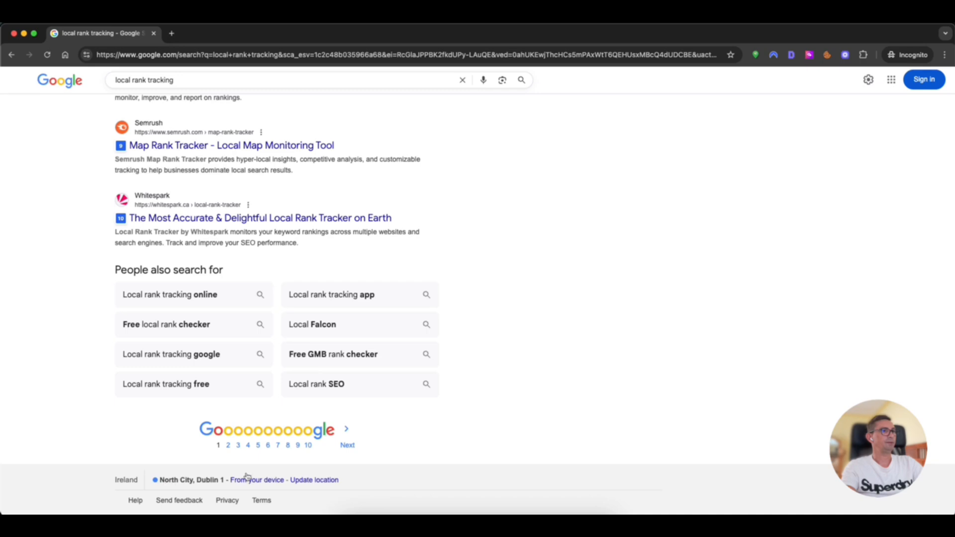
{"action": "scroll", "scroll_direction": "up", "scroll_amount": 3}
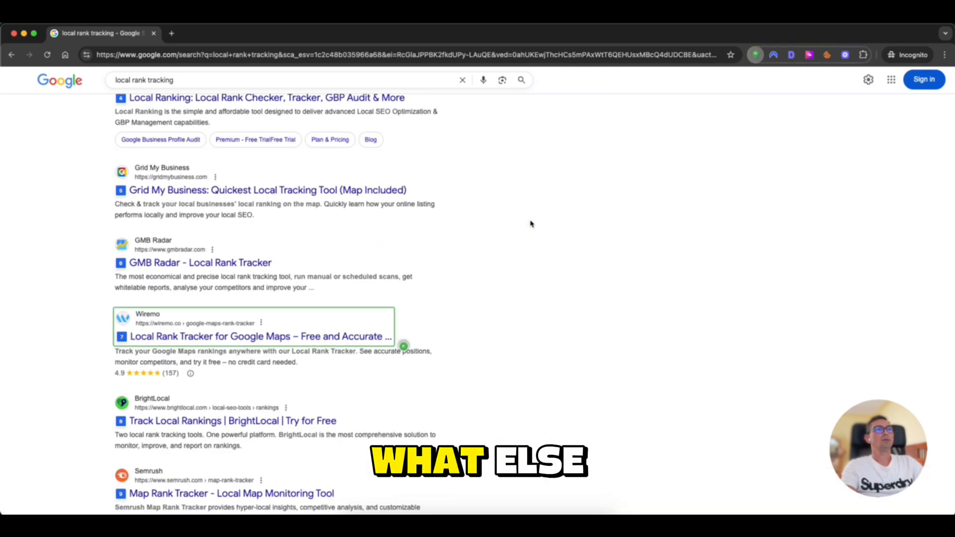
{"action": "type", "text": "maps.google.com"}
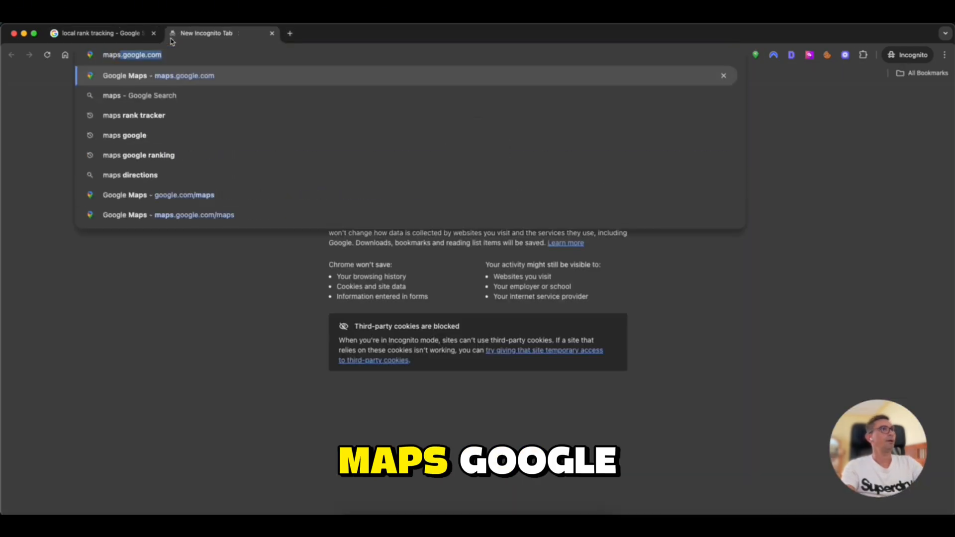
Open Google Maps, switch the spoofed location from Dublin to Houston, TX, and reload the map
{"action": "left_click", "coordinate": [157, 75]}
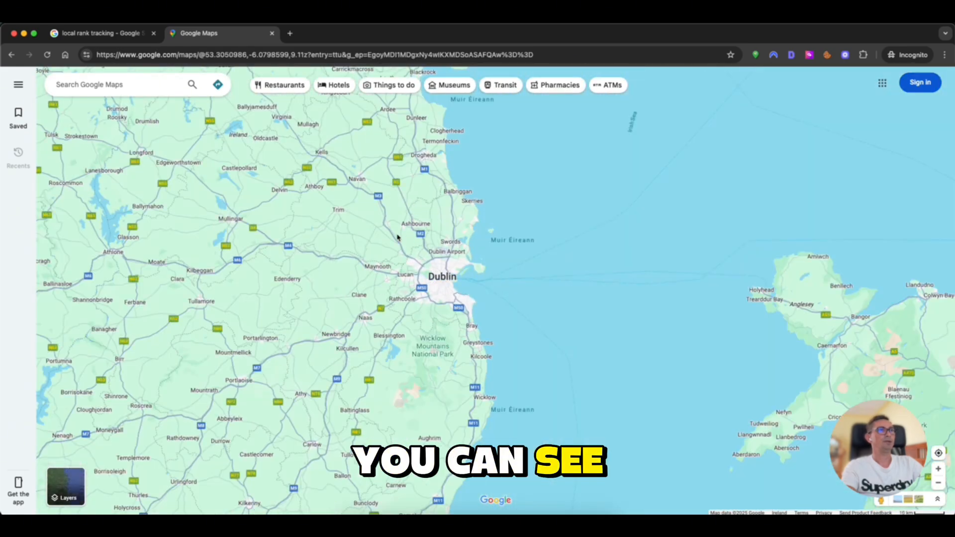
{"action": "left_click", "coordinate": [754, 55]}
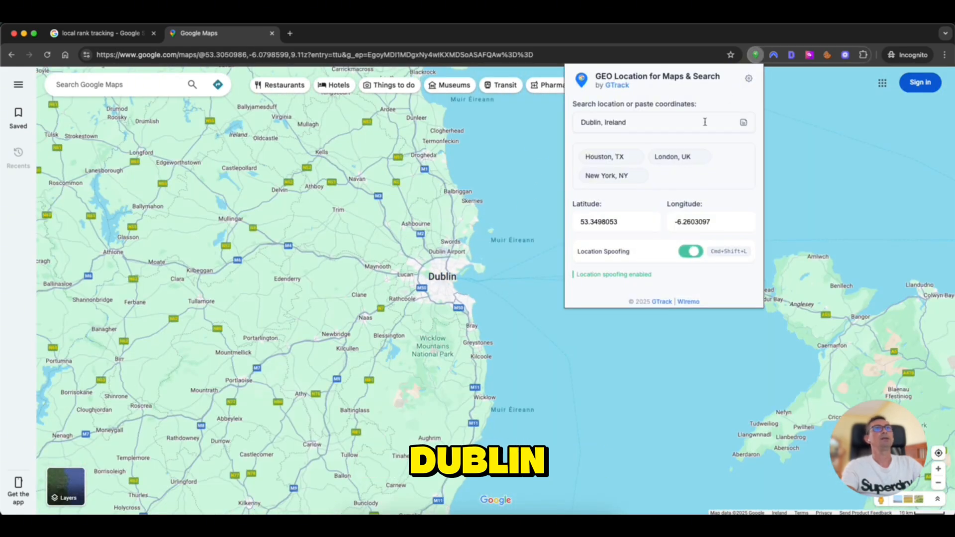
{"action": "left_click", "coordinate": [611, 156]}
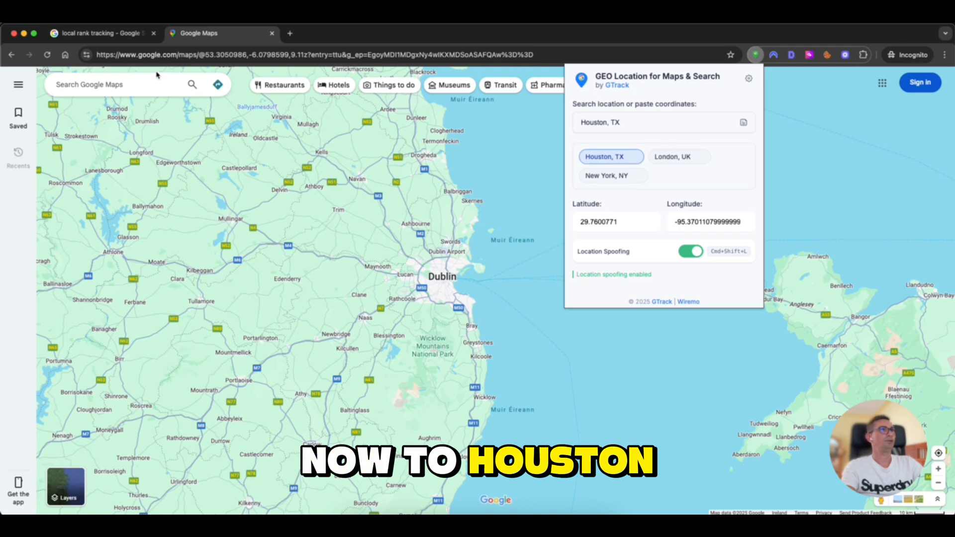
{"action": "left_click", "coordinate": [610, 157]}
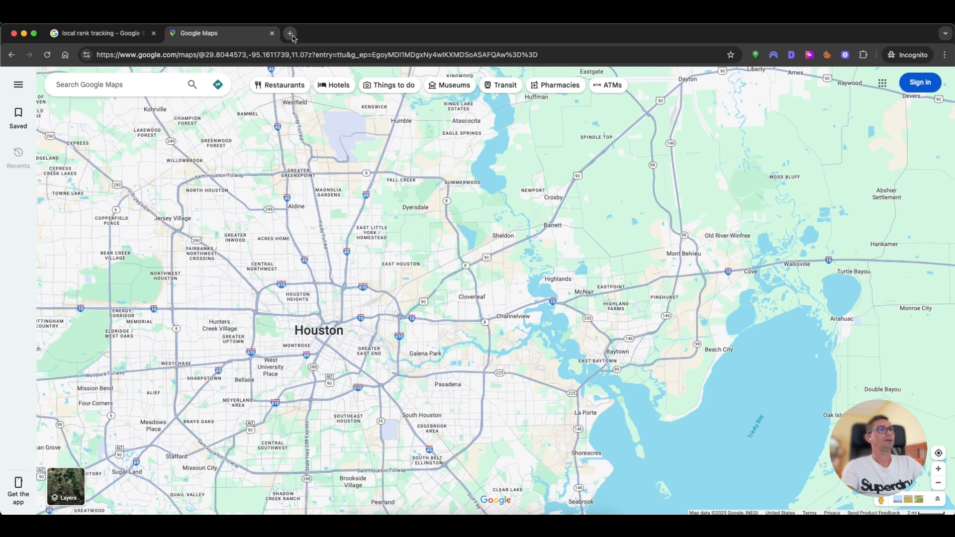
{"action": "left_click", "coordinate": [290, 32]}
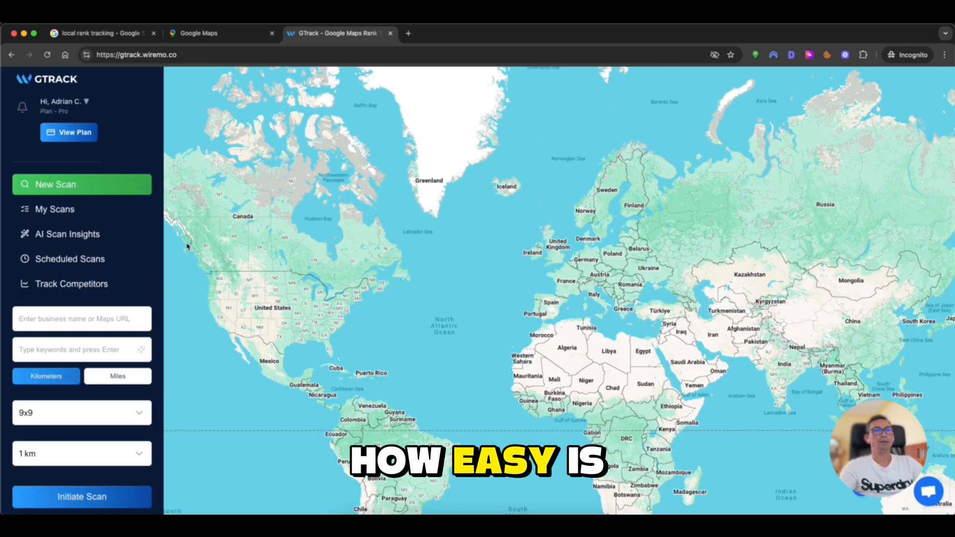
Copy the Dublin painters scan's coordinates into the spoofer and open its Maps search in a new tab
{"action": "left_click", "coordinate": [54, 209]}
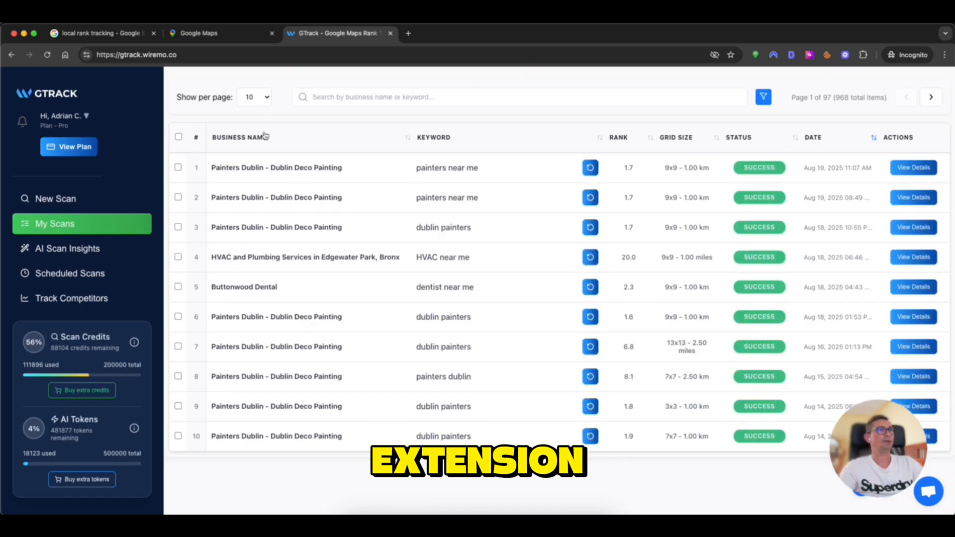
{"action": "left_click", "coordinate": [913, 167]}
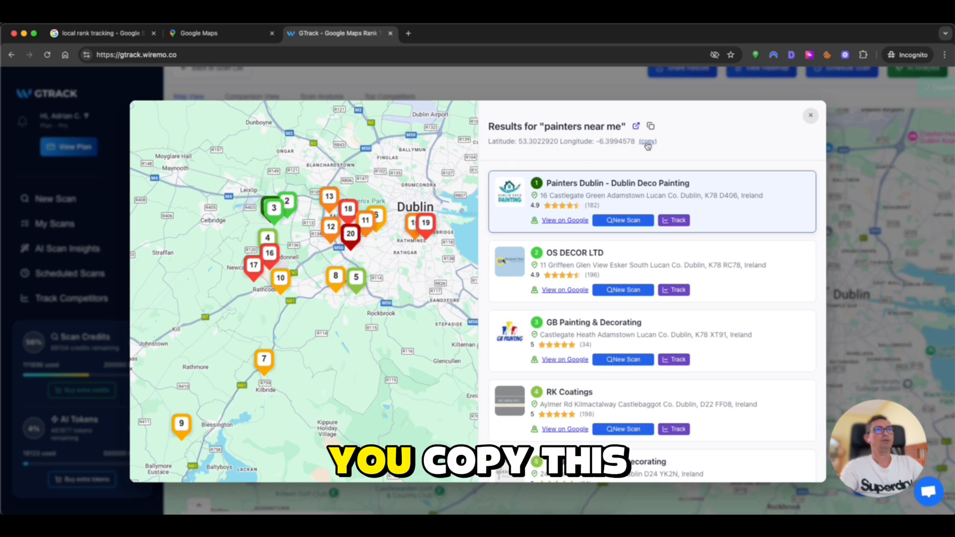
{"action": "left_click", "coordinate": [648, 141]}
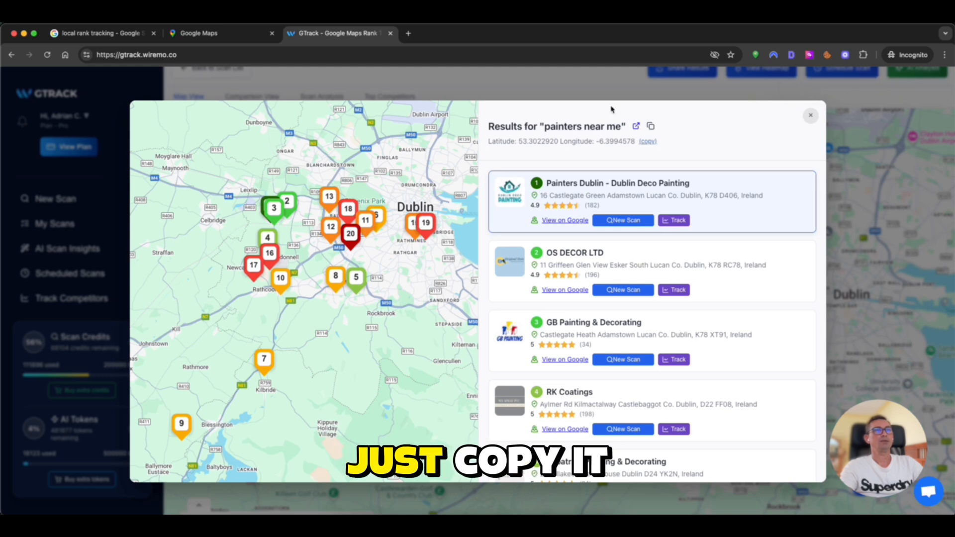
{"action": "left_click", "coordinate": [755, 55]}
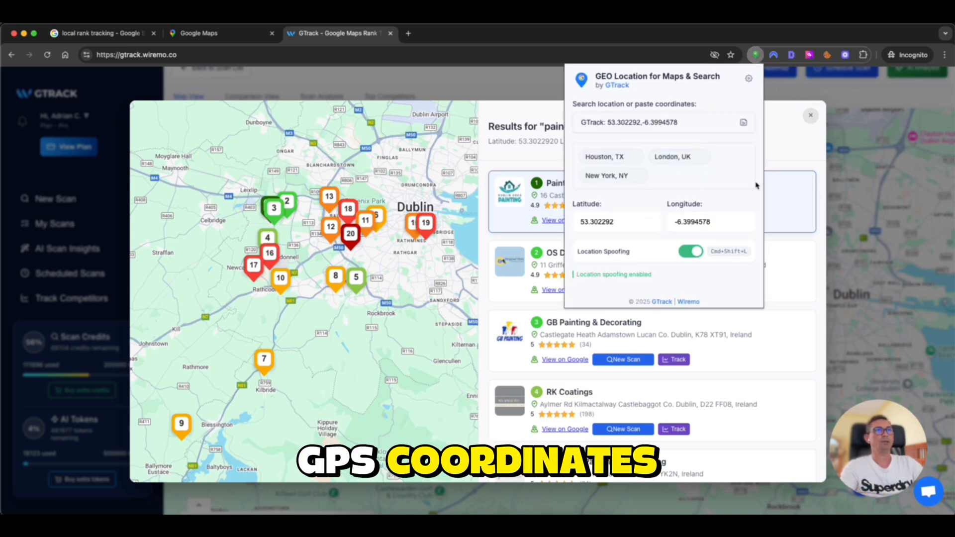
{"action": "left_click", "coordinate": [810, 115]}
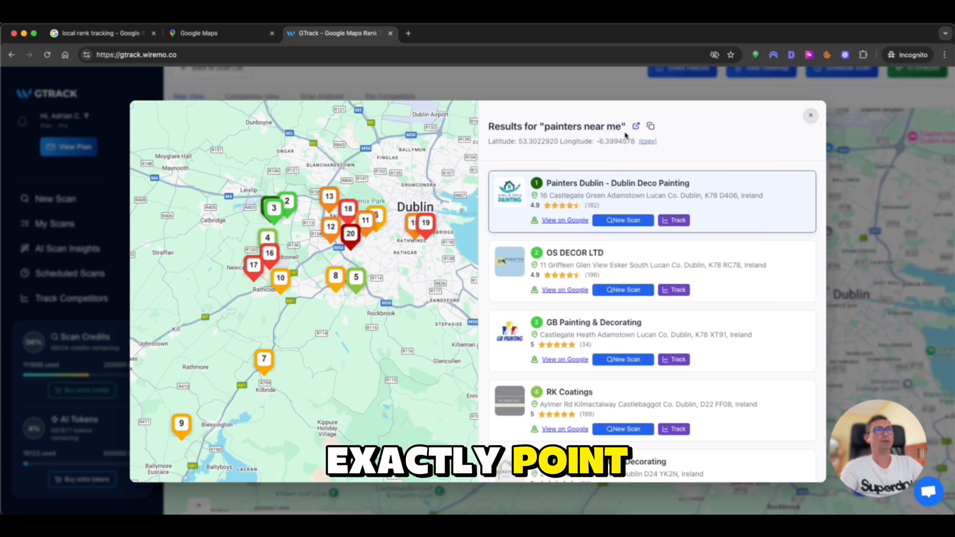
{"action": "left_click", "coordinate": [648, 141]}
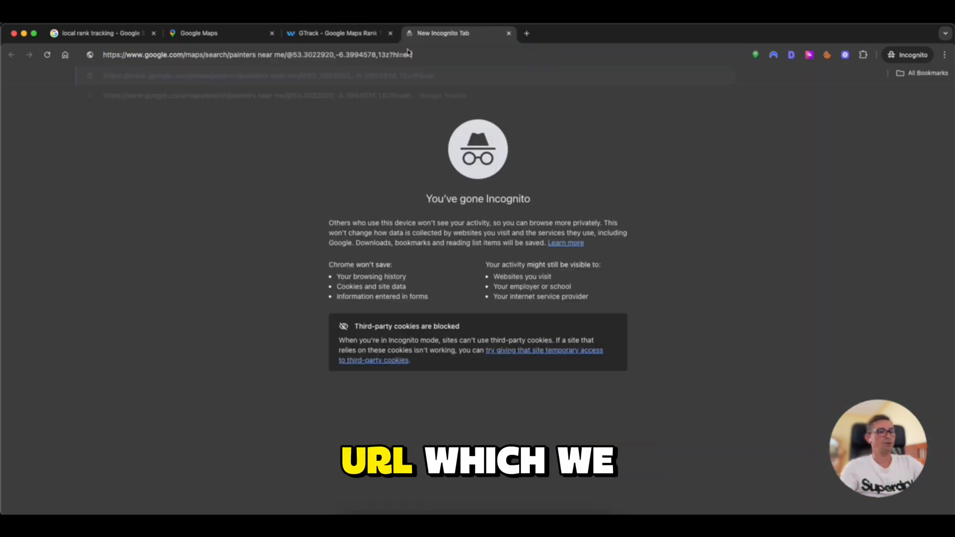
Load 'painters near me' Maps results and review the spoofer's Maps Result Numbering and Cmd+Shift+L shortcut
{"action": "key", "text": "Enter"}
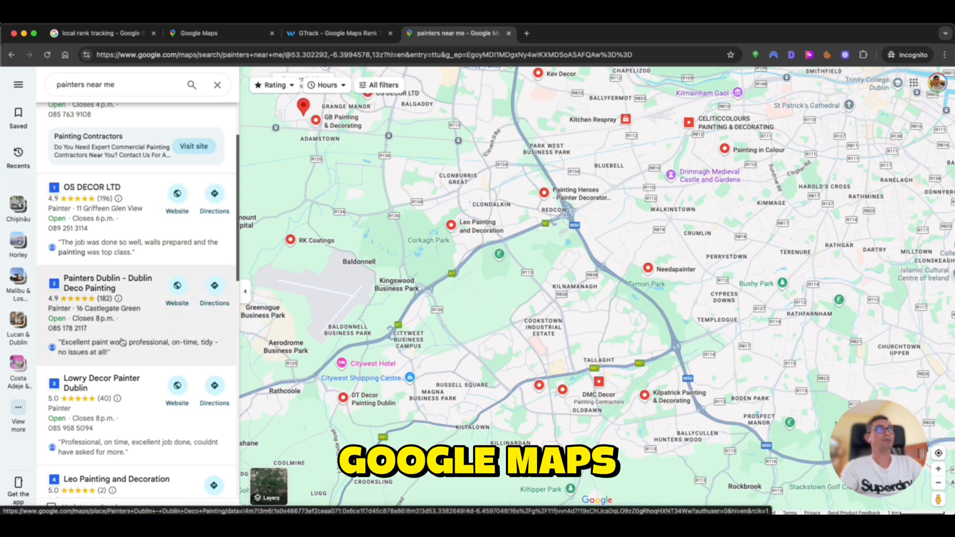
{"action": "scroll", "scroll_direction": "down", "scroll_amount": 3}
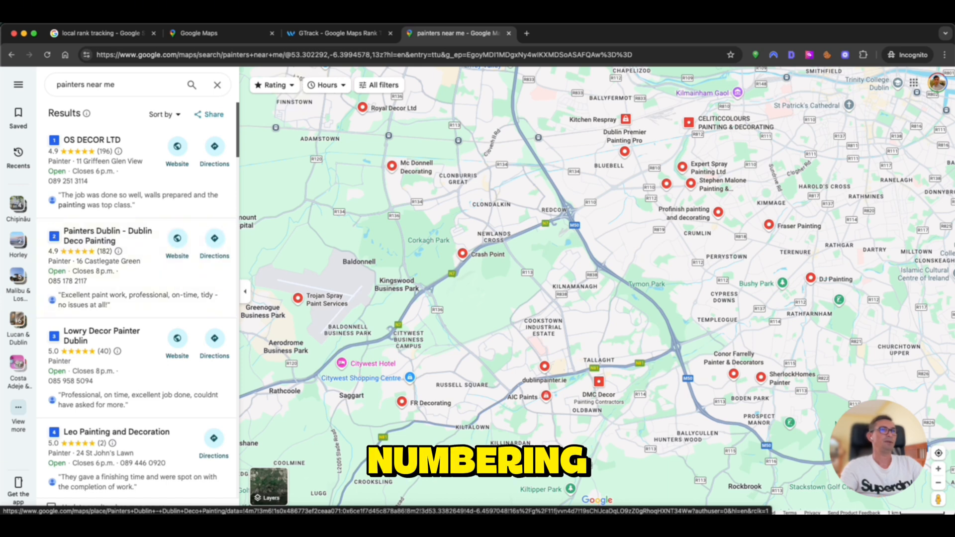
{"action": "left_click", "coordinate": [755, 54]}
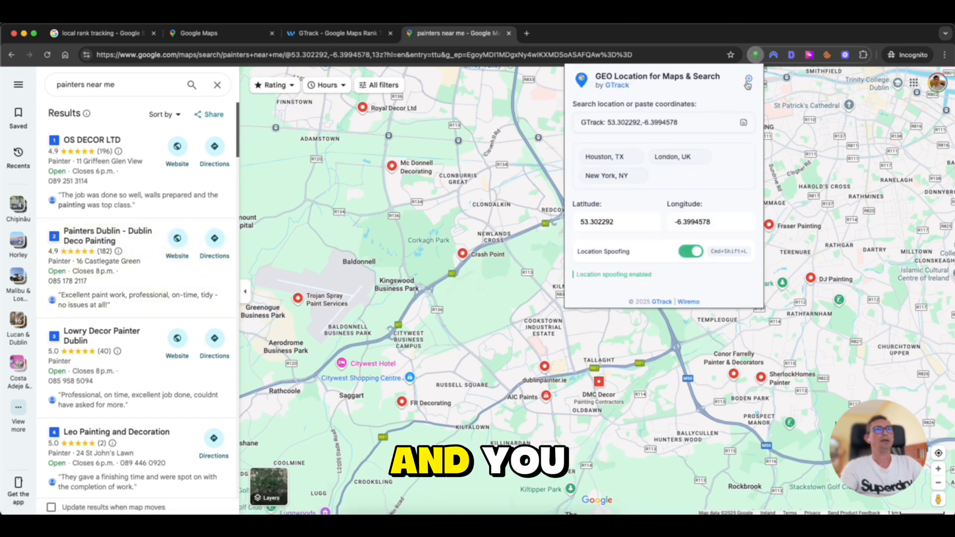
{"action": "left_click", "coordinate": [747, 83]}
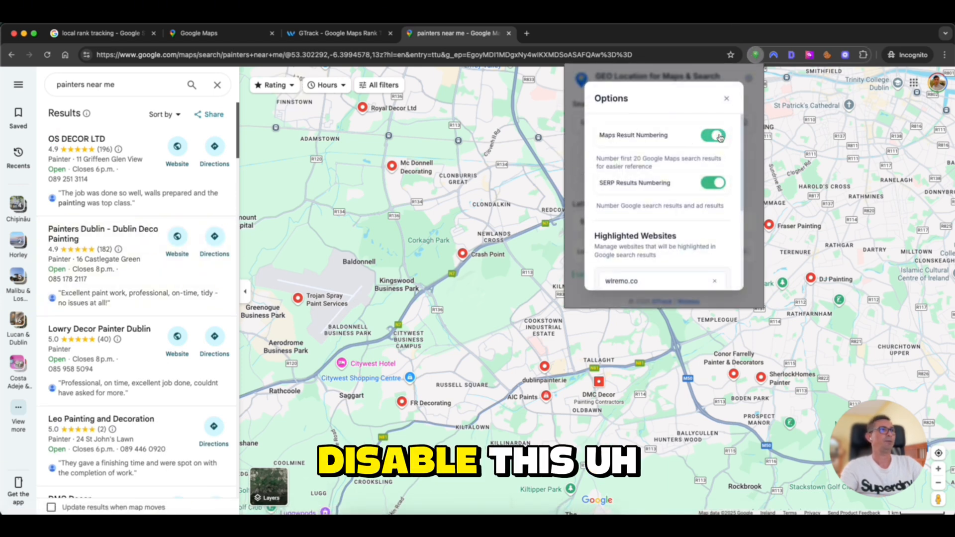
{"action": "left_click", "coordinate": [713, 135]}
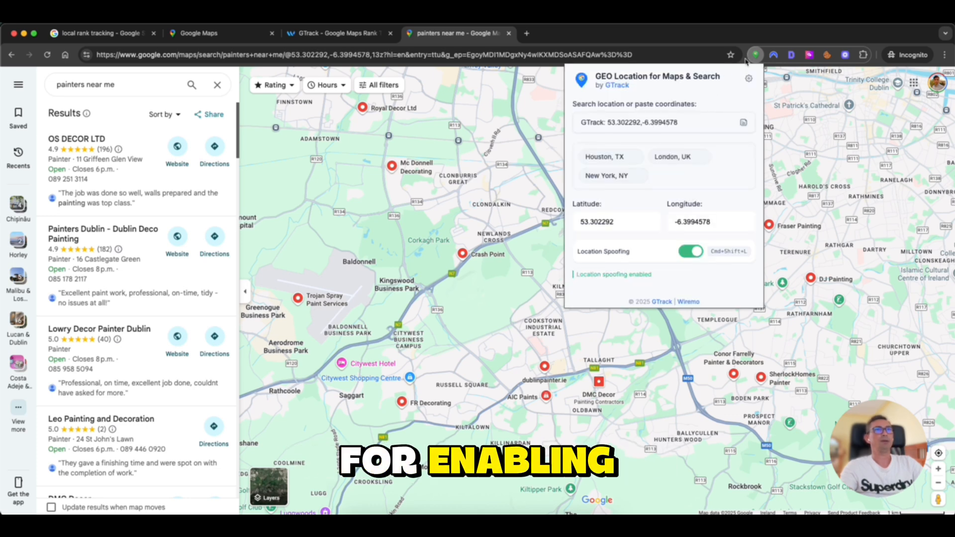
{"action": "left_click", "coordinate": [754, 55]}
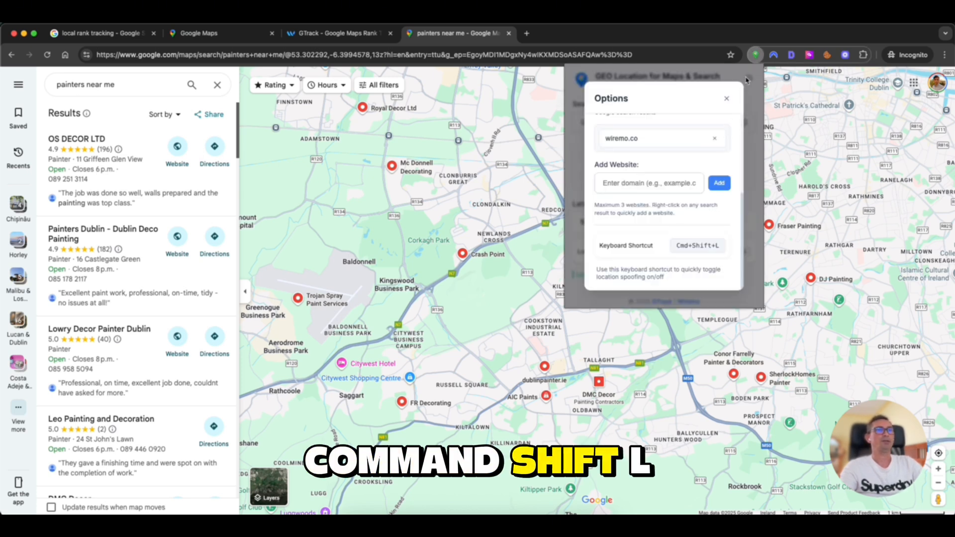
{"action": "key", "text": "cmd+shift+l"}
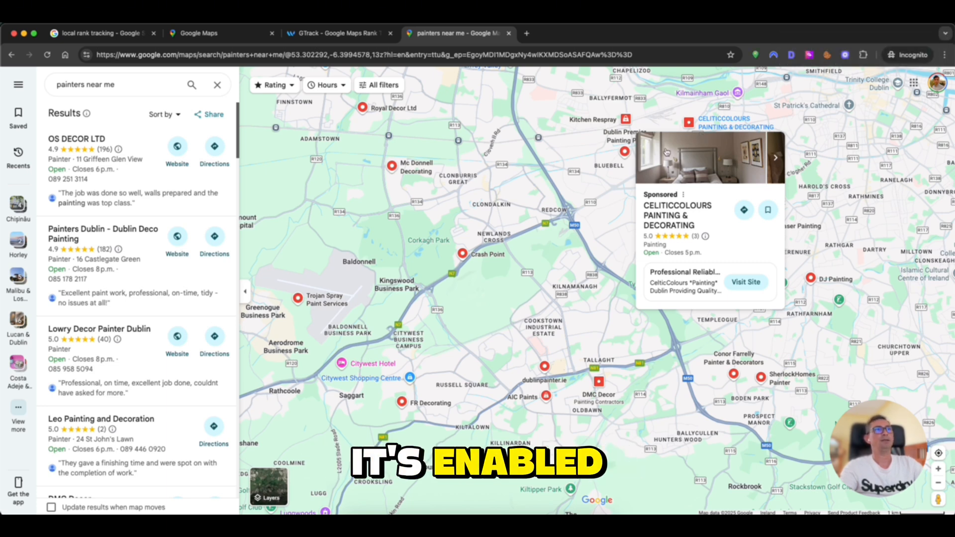
{"action": "left_click", "coordinate": [754, 55]}
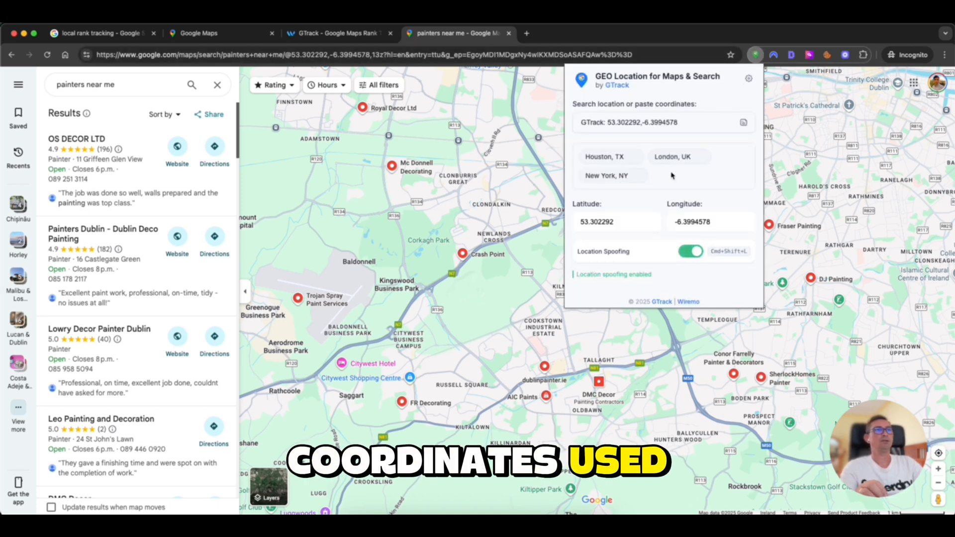
Turn spoofing off, re-enable it on the Houston, TX preset, and open Google in a new tab
{"action": "left_click", "coordinate": [679, 157]}
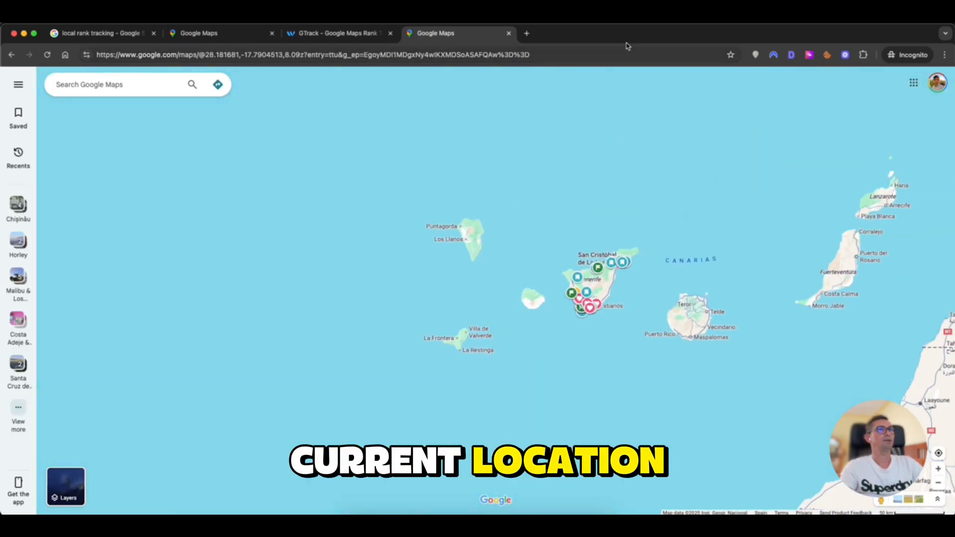
{"action": "left_click", "coordinate": [755, 54]}
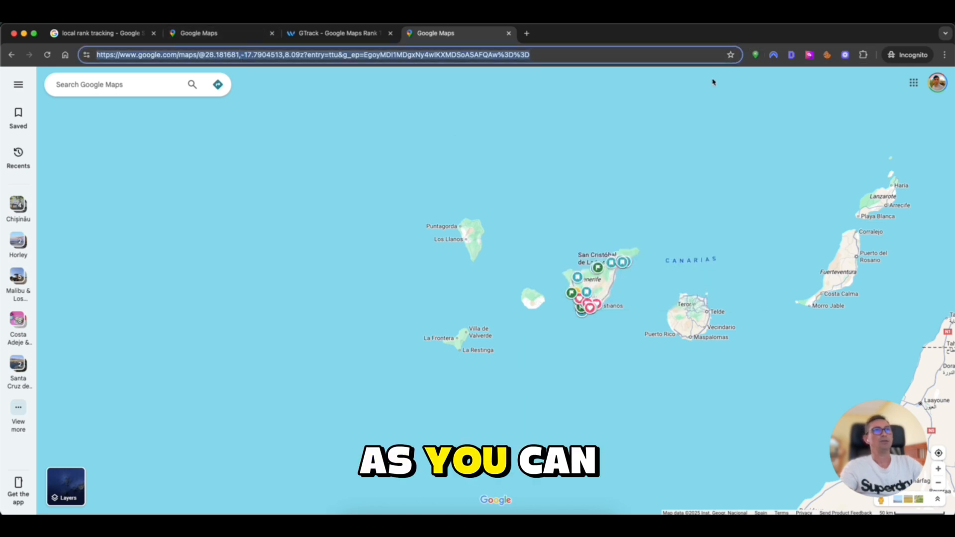
{"action": "left_click", "coordinate": [755, 55]}
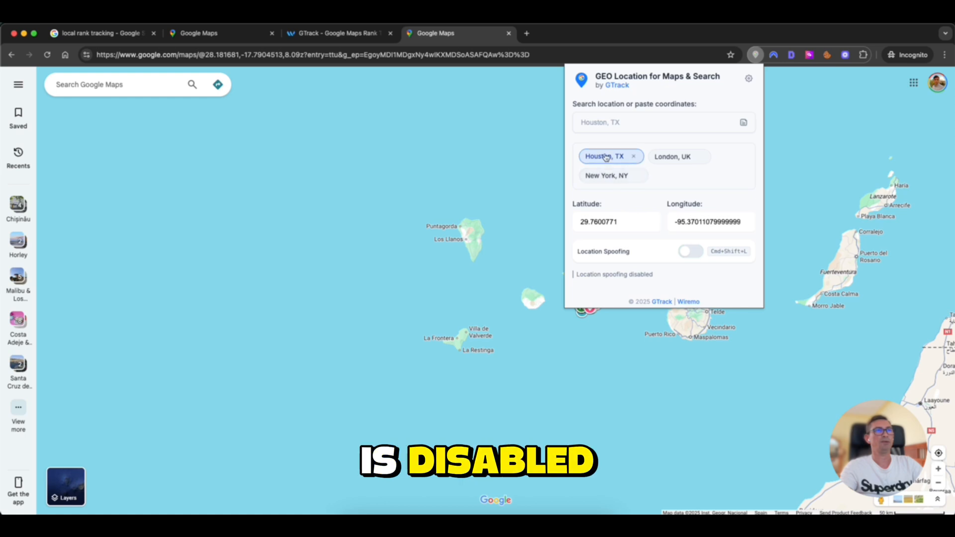
{"action": "left_click", "coordinate": [690, 251]}
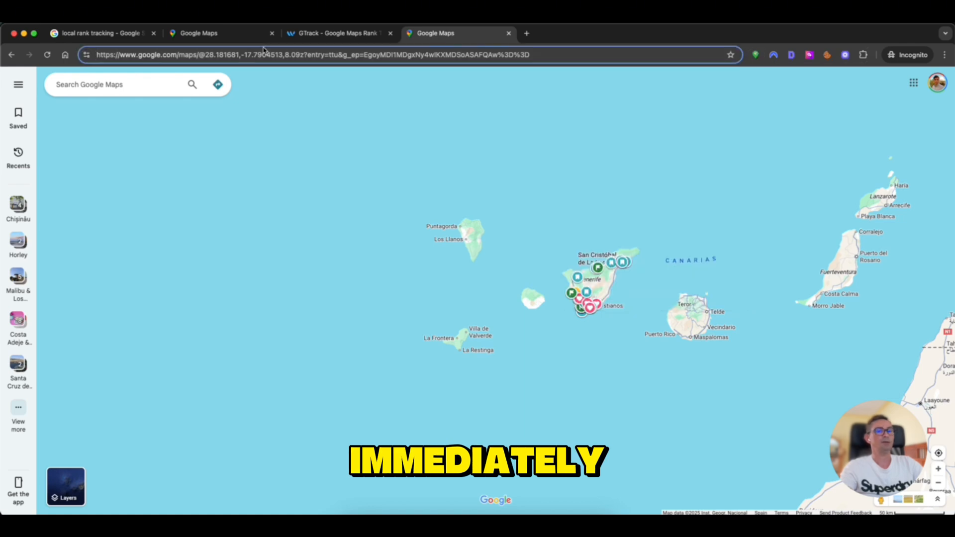
{"action": "left_click", "coordinate": [525, 32]}
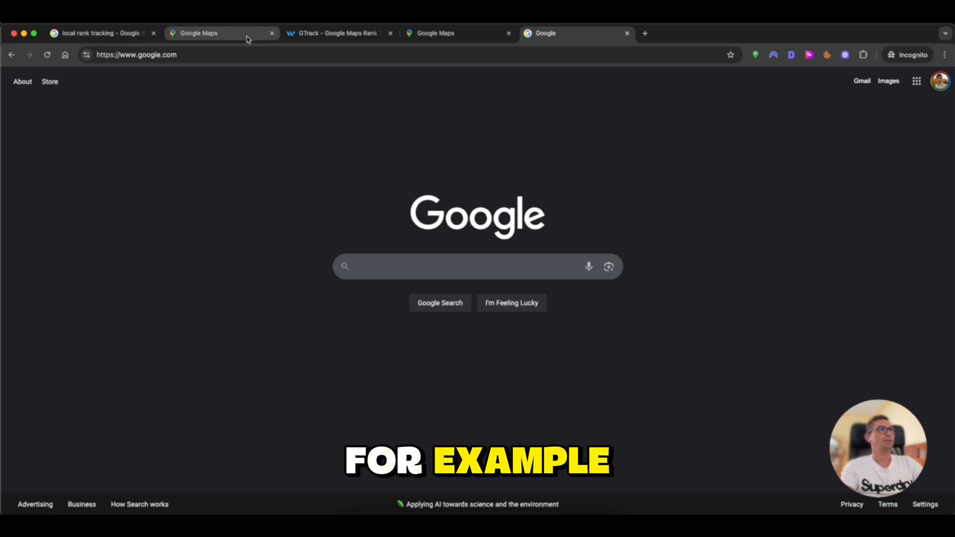
Search Maps for 'local HVAC company' around Houston and right-click near downtown for coordinates
{"action": "left_click", "coordinate": [198, 33]}
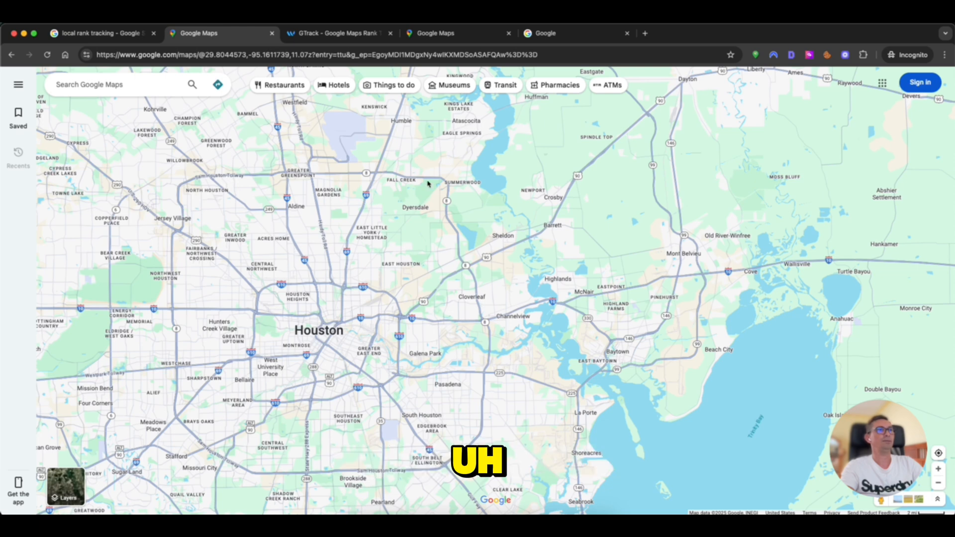
{"action": "left_click", "coordinate": [755, 55]}
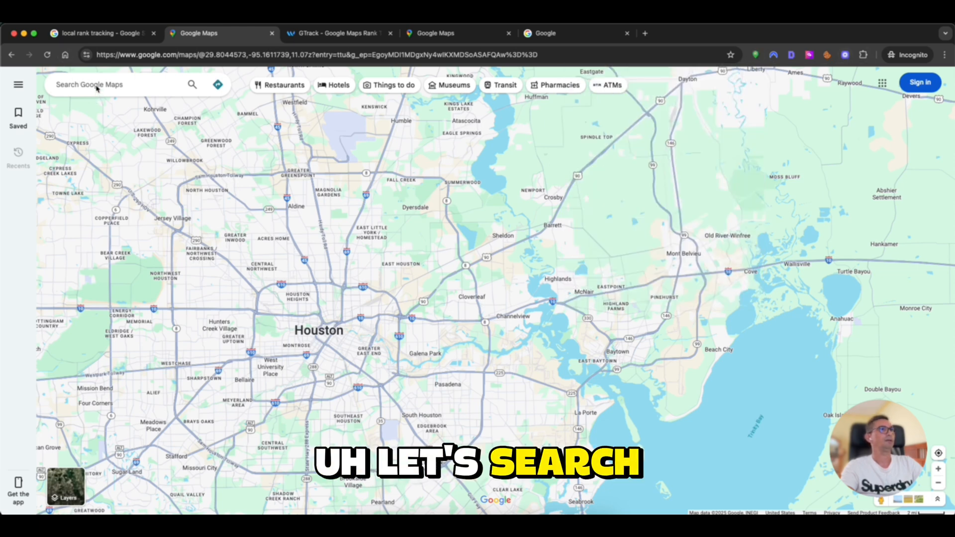
{"action": "type", "text": "local HVAC company"}
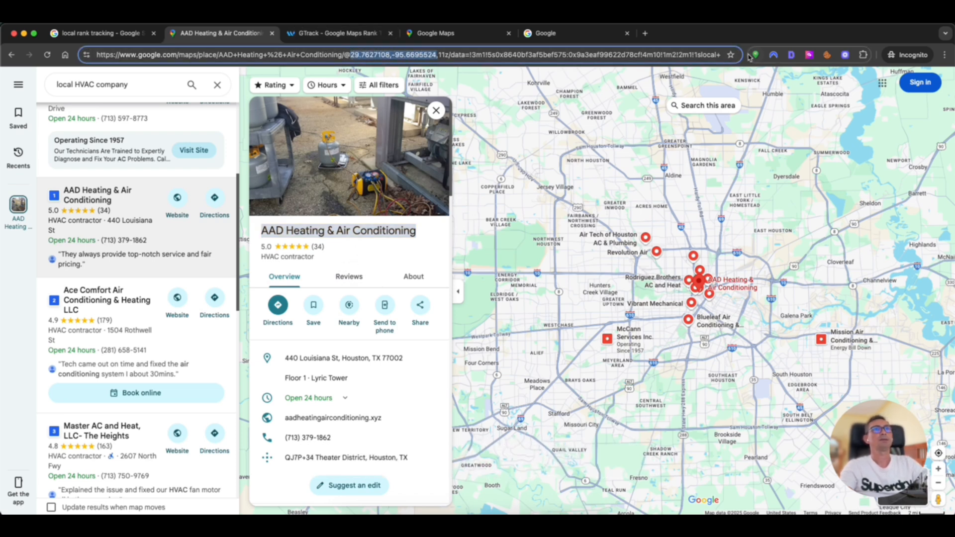
{"action": "left_click", "coordinate": [755, 55]}
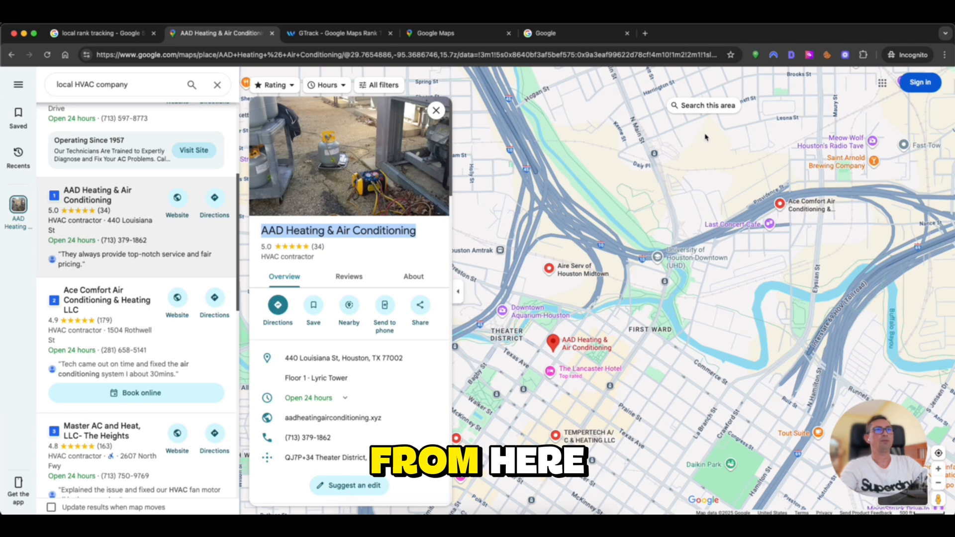
{"action": "right_click", "coordinate": [705, 137]}
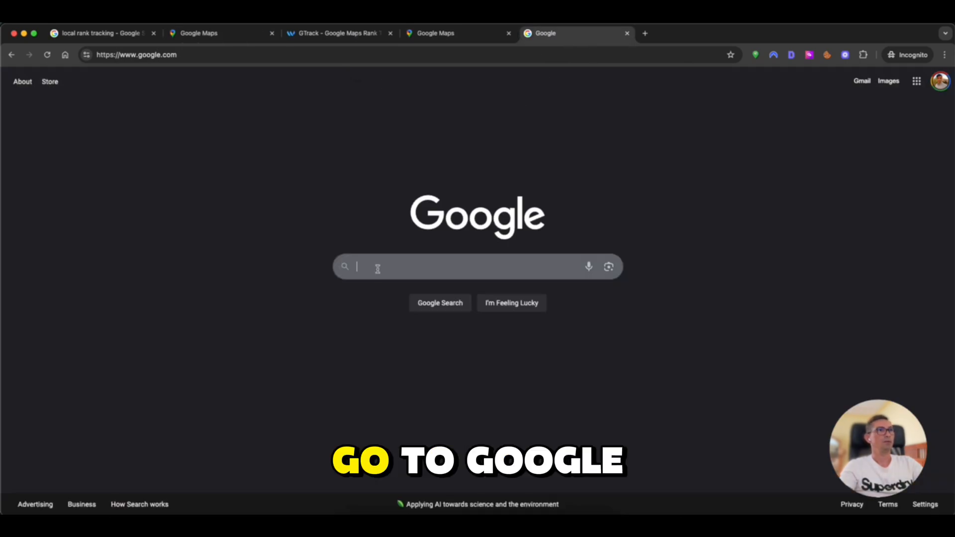
Search Google for 'local hvac company', view the Houston businesses pack, and check the spoofed coordinates
{"action": "type", "text": "local hvac company"}
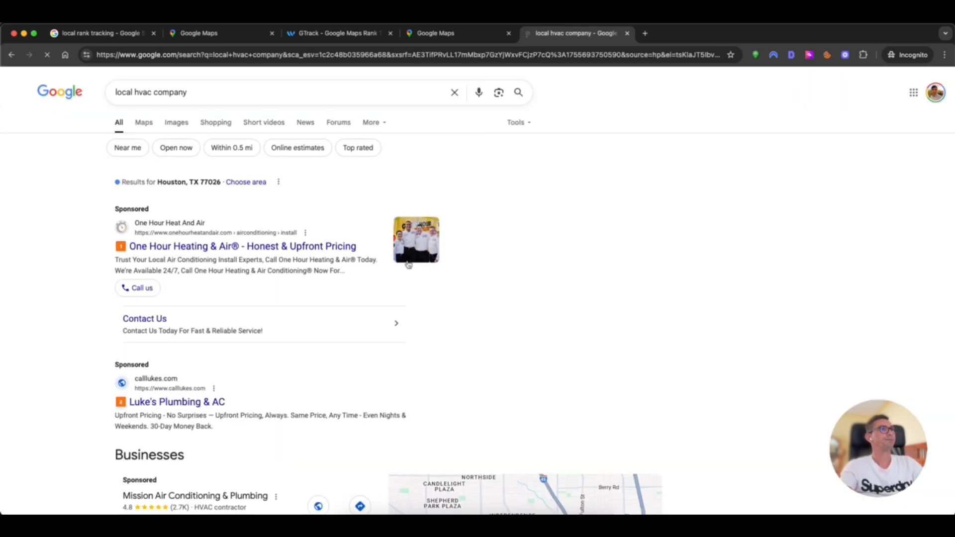
{"action": "scroll", "scroll_direction": "down", "scroll_amount": 3}
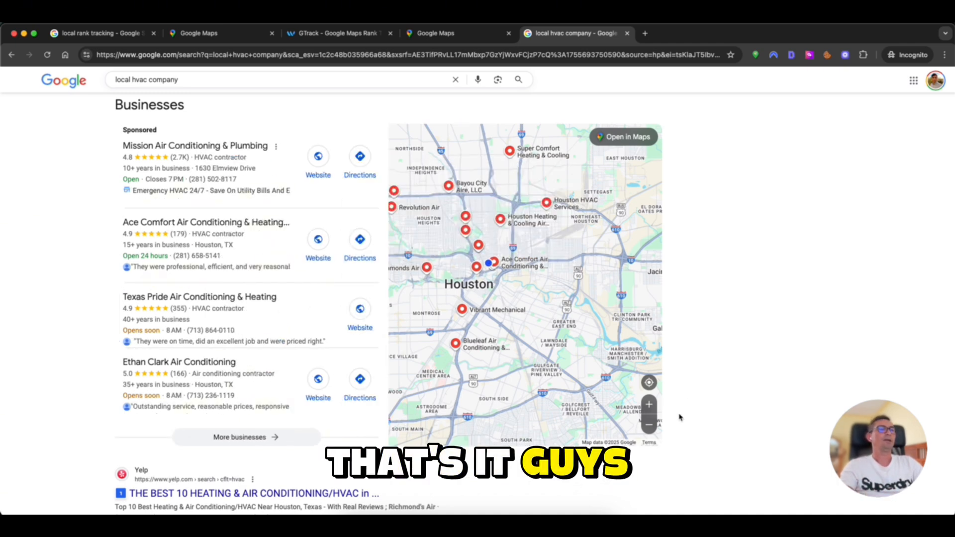
{"action": "left_click", "coordinate": [755, 55]}
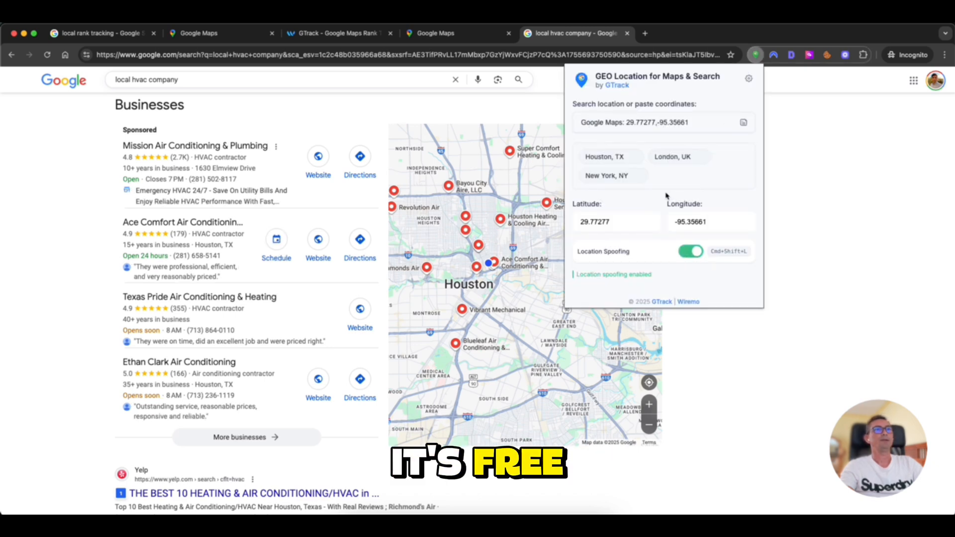